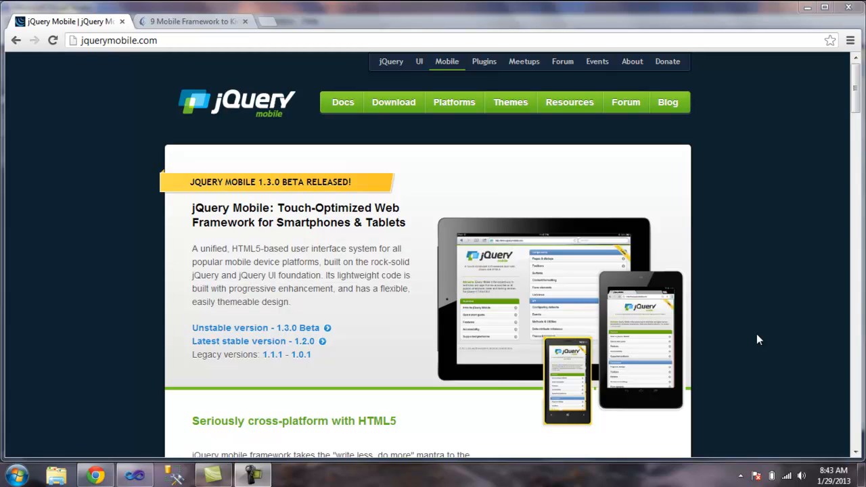
mouse_move(824, 122)
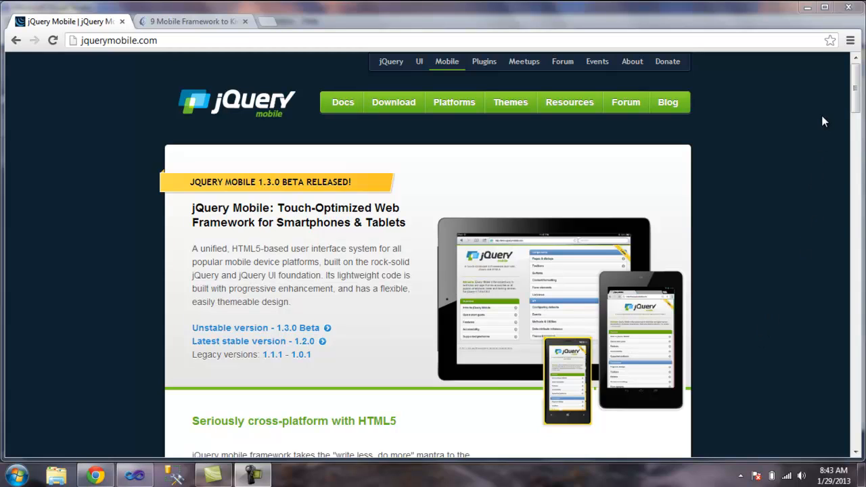
mouse_move(744, 319)
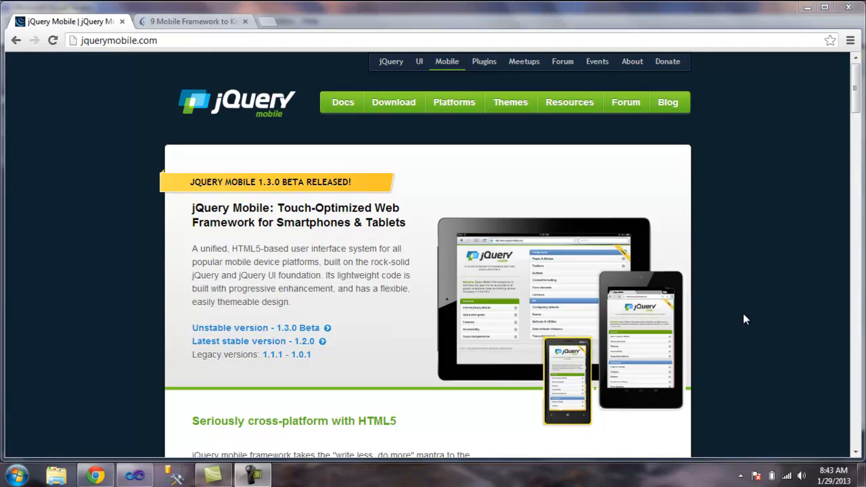
mouse_move(669, 256)
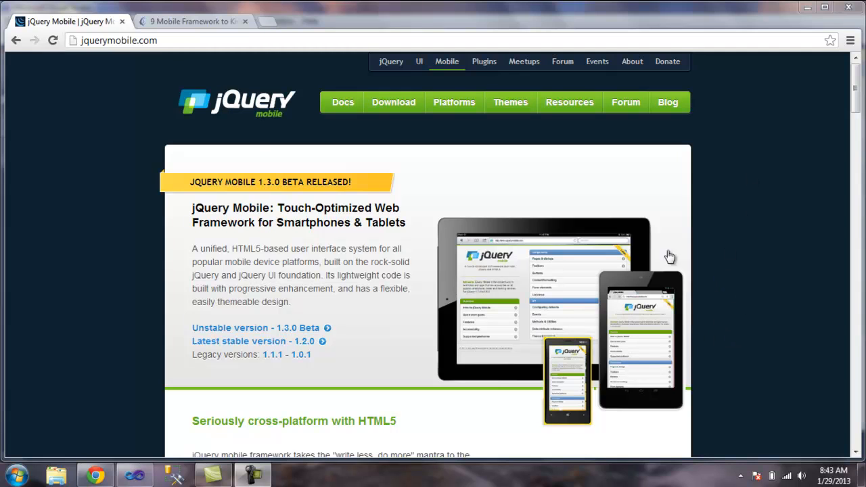
Switch to the '9 Mobile Framework to Kick Start' article and scroll to its jQuery Mobile section
left_click(192, 22)
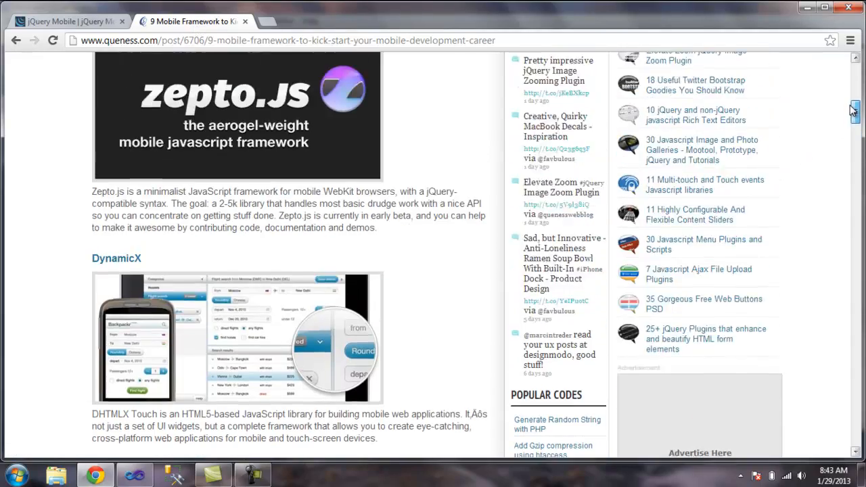
scroll("up", 3)
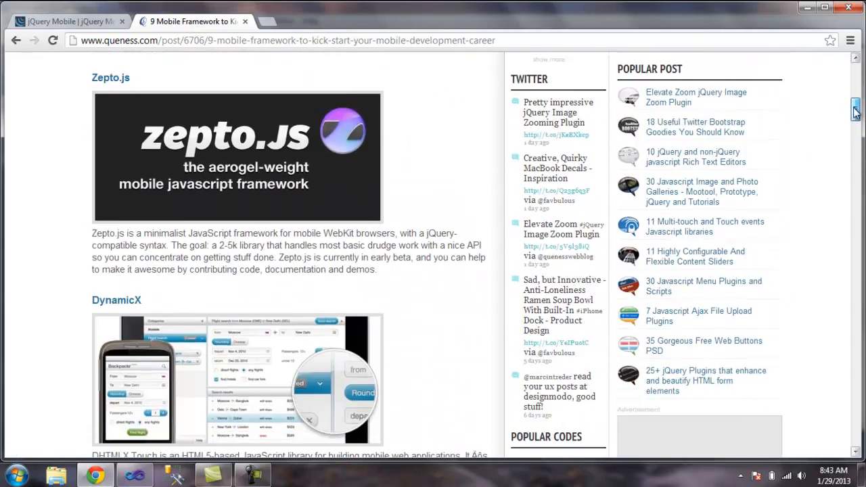
scroll("up", 3)
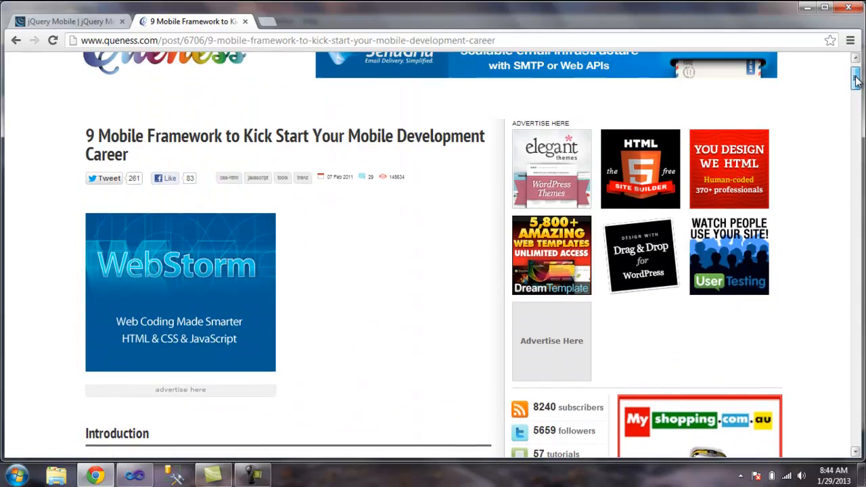
scroll("down", 3)
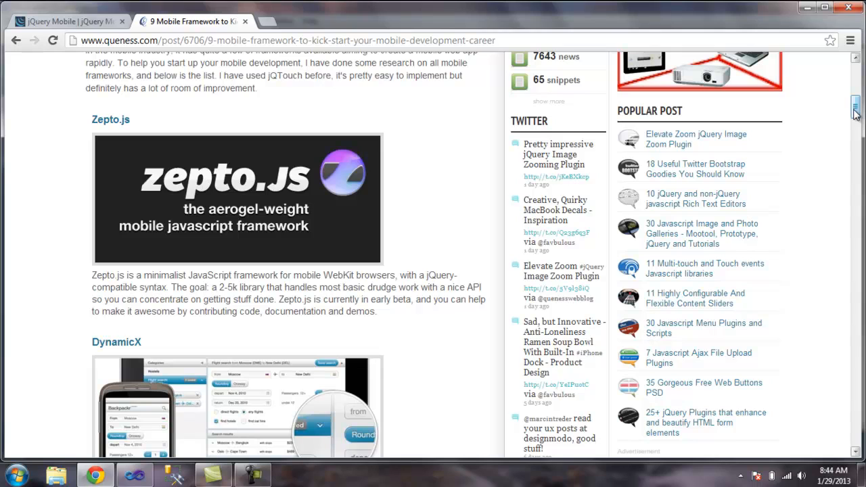
scroll("down", 3)
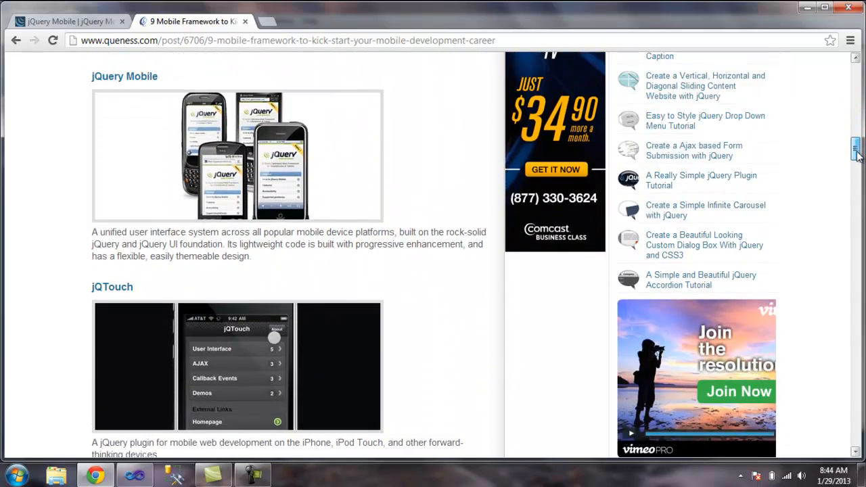
scroll("up", 3)
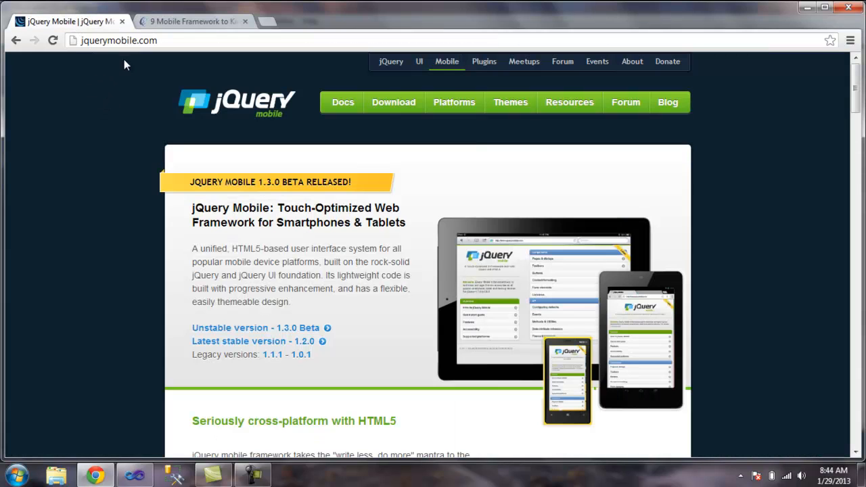
mouse_move(322, 90)
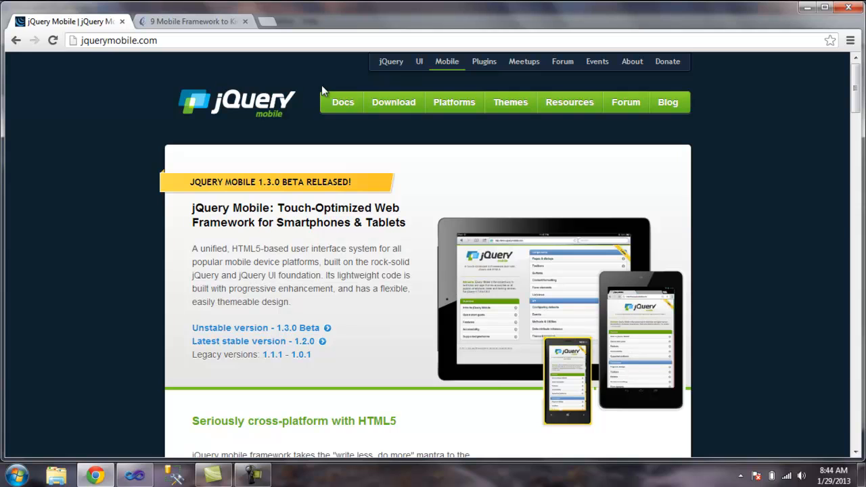
scroll("down", 3)
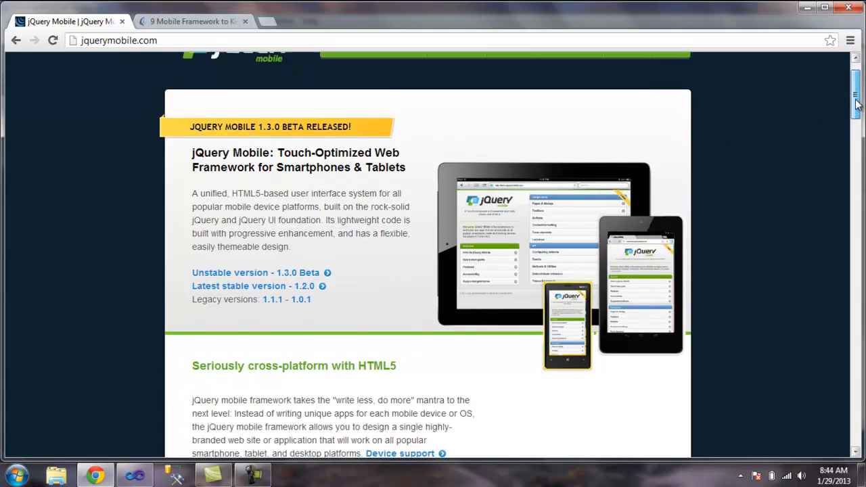
scroll("down", 3)
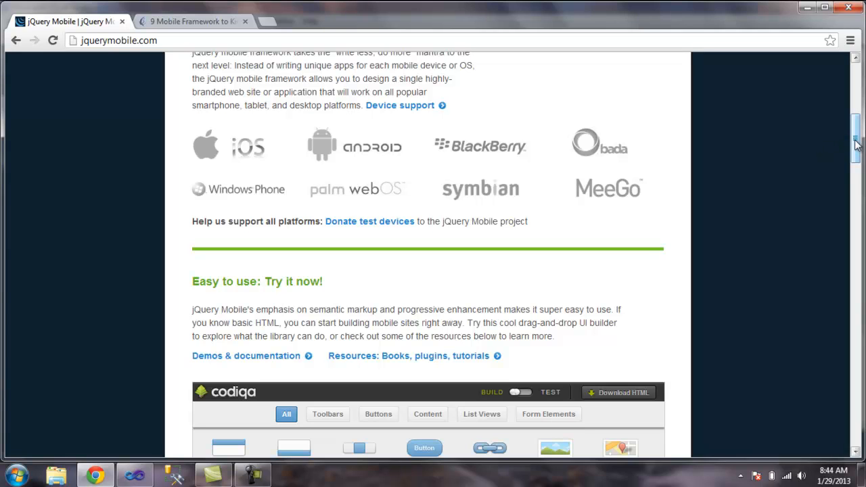
scroll("down", 3)
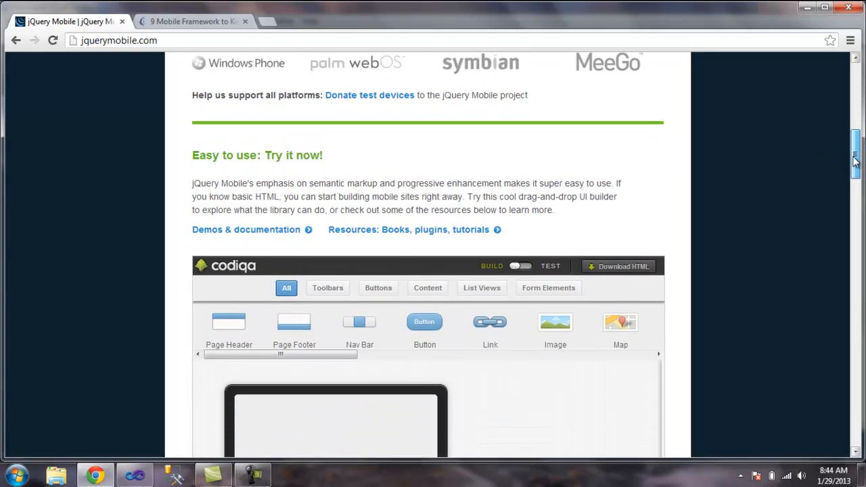
scroll("up", 3)
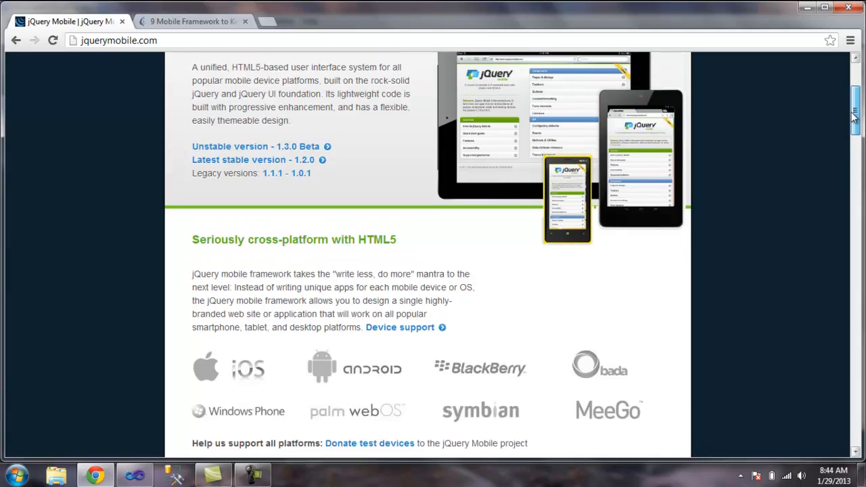
scroll("up", 3)
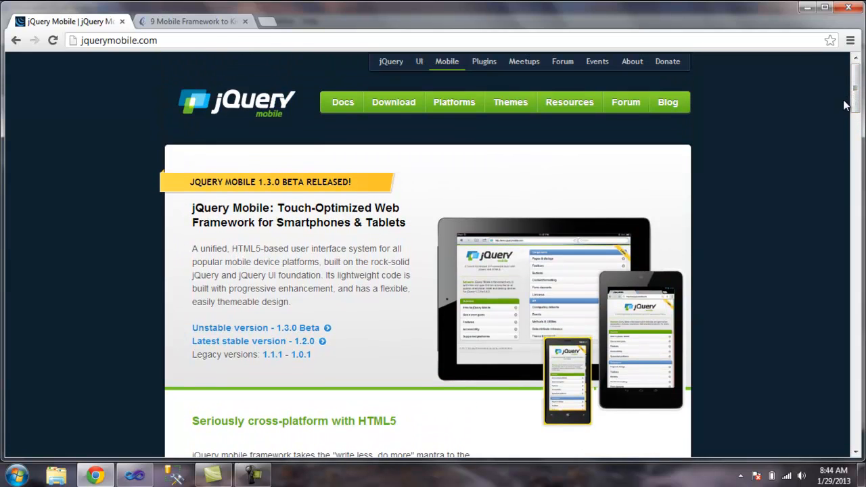
mouse_move(393, 103)
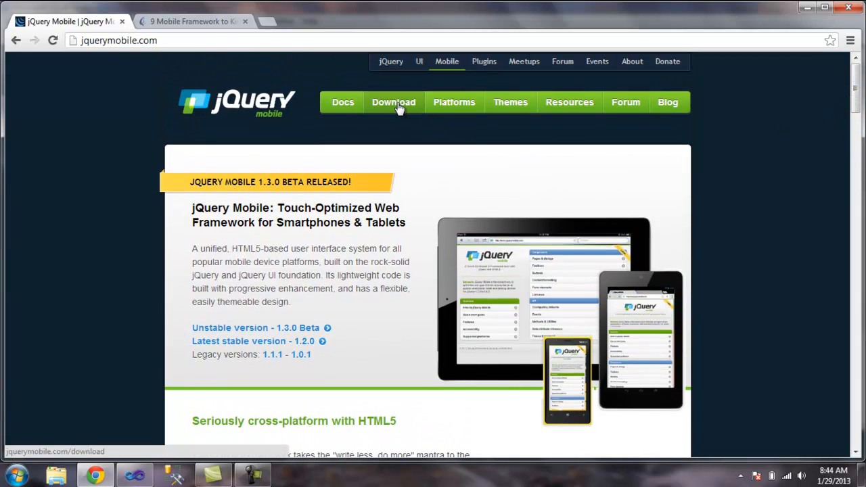
Go to the jQuery Mobile Download page and scroll to the CDN-hosted snippet
left_click(394, 103)
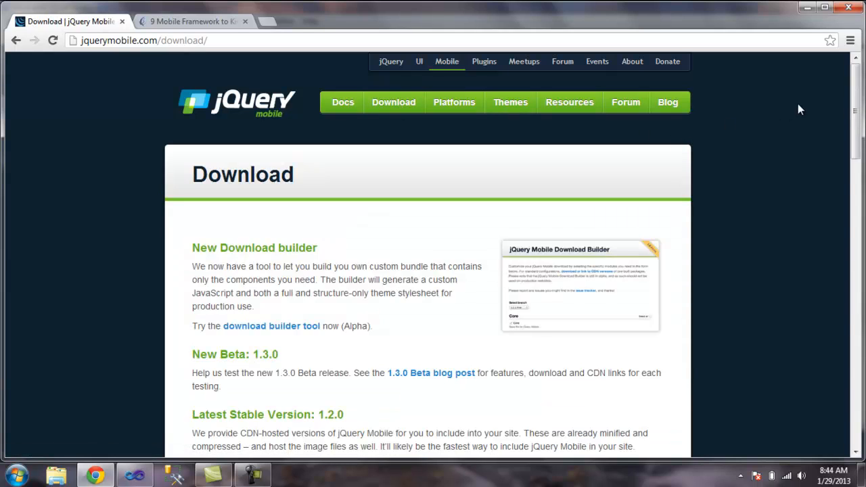
scroll("down", 3)
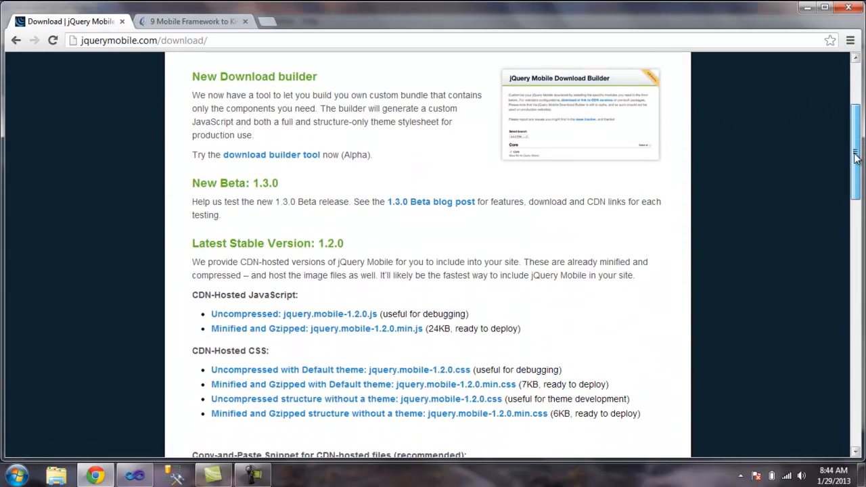
scroll("down", 3)
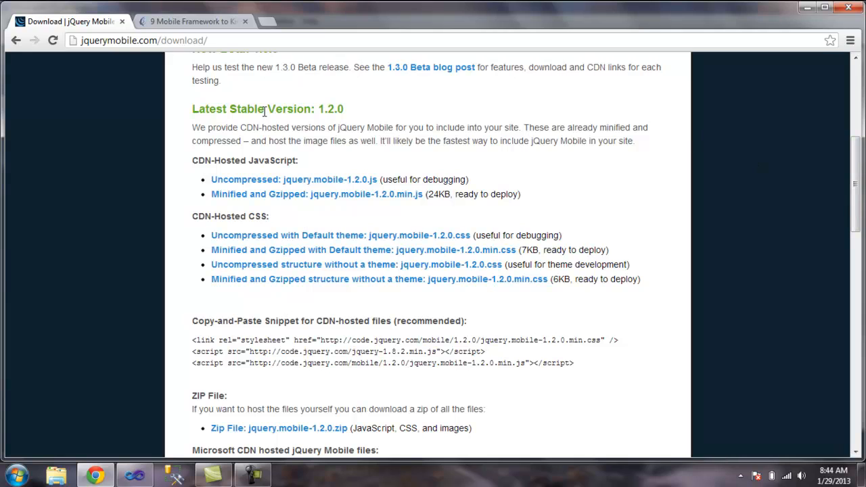
mouse_move(566, 142)
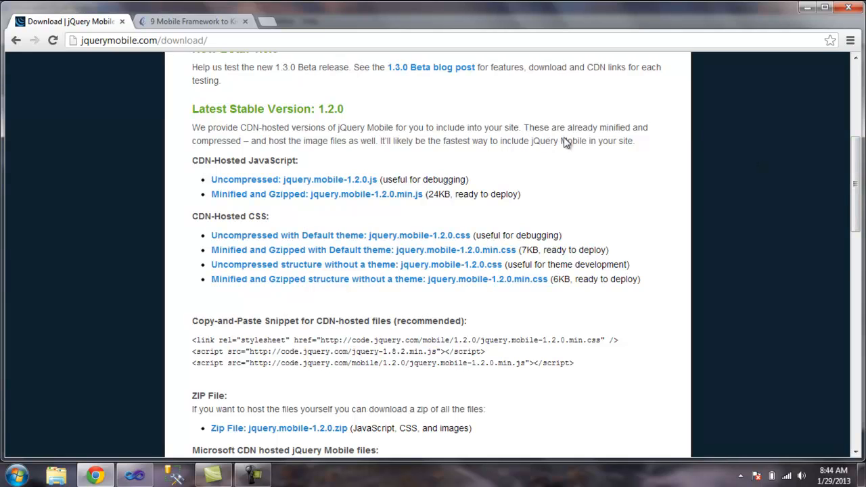
mouse_move(855, 192)
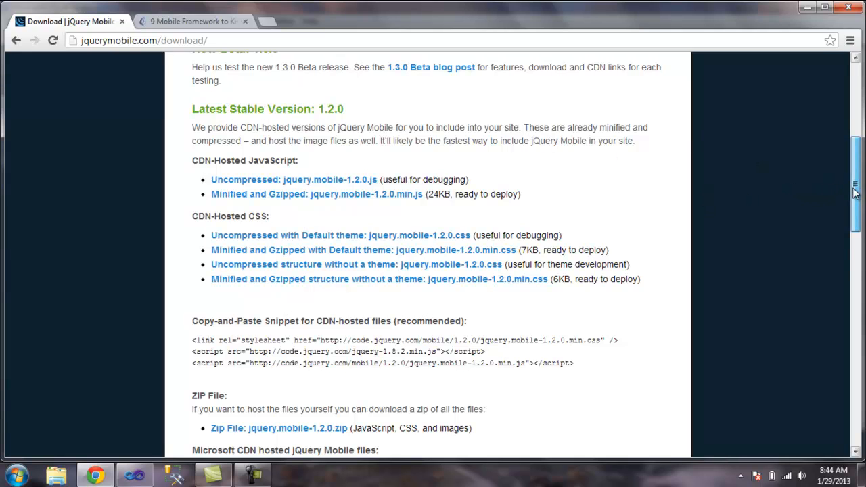
scroll("down", 3)
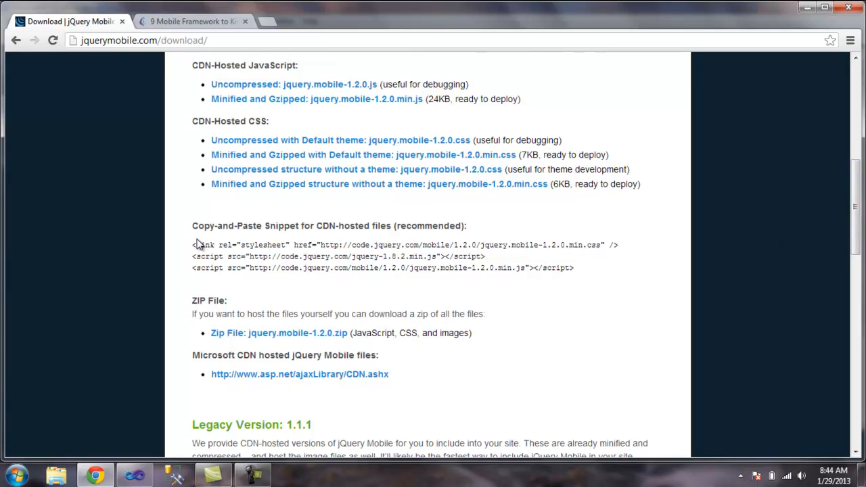
Select and copy the recommended 1.2.0 CDN snippet, then switch to Visual Studio
left_click_drag(193, 245, 378, 245)
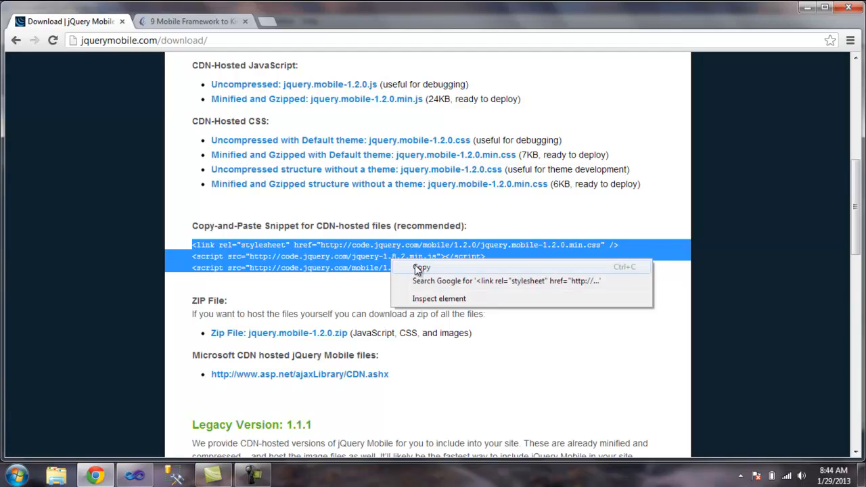
left_click(421, 267)
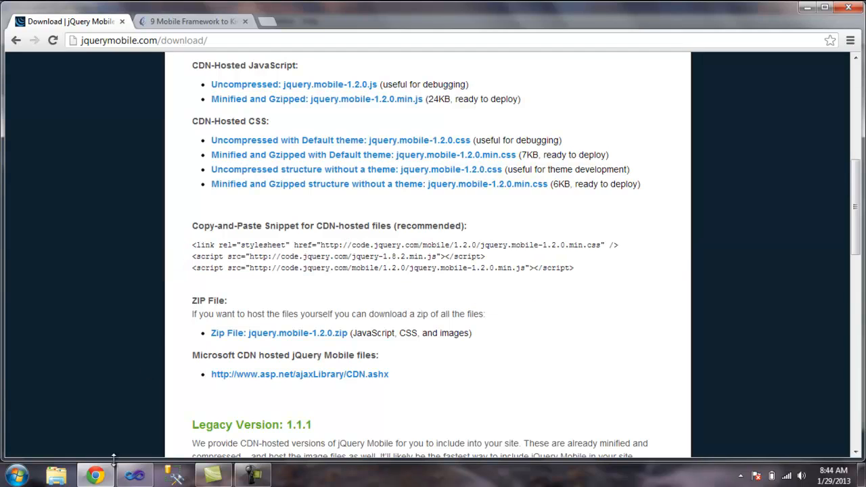
left_click(9, 20)
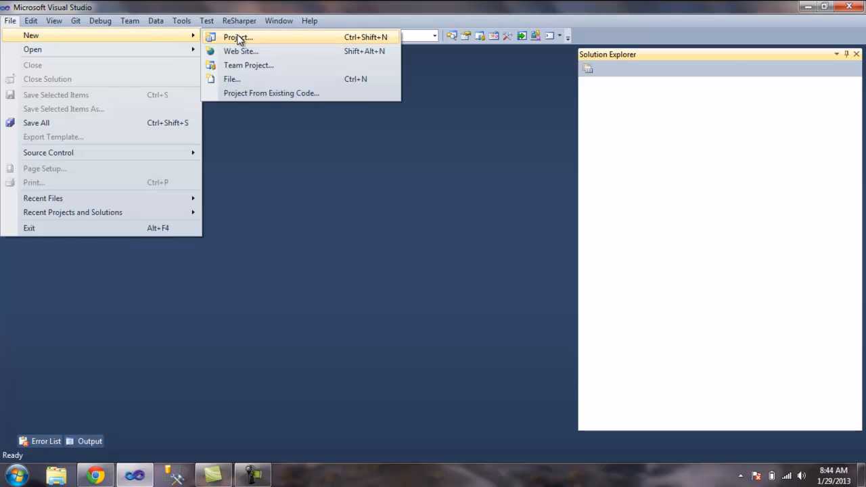
Start a new project using the ASP.NET MVC 3 Web Application template
left_click(237, 38)
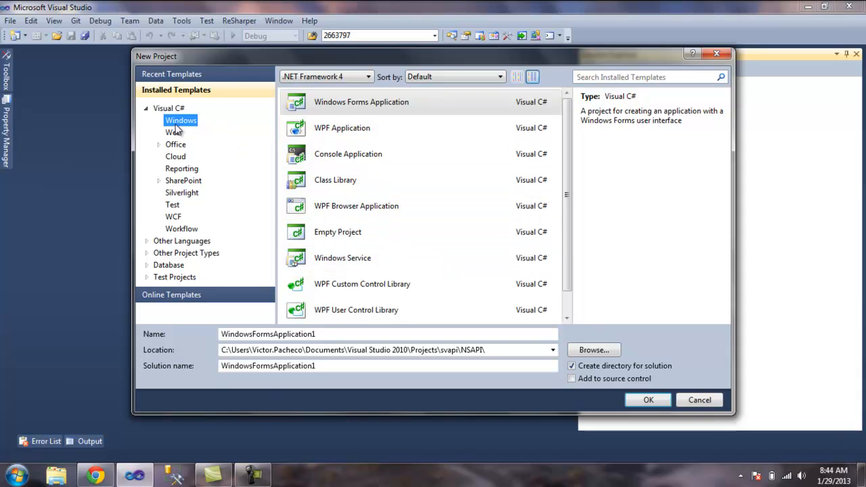
left_click(173, 132)
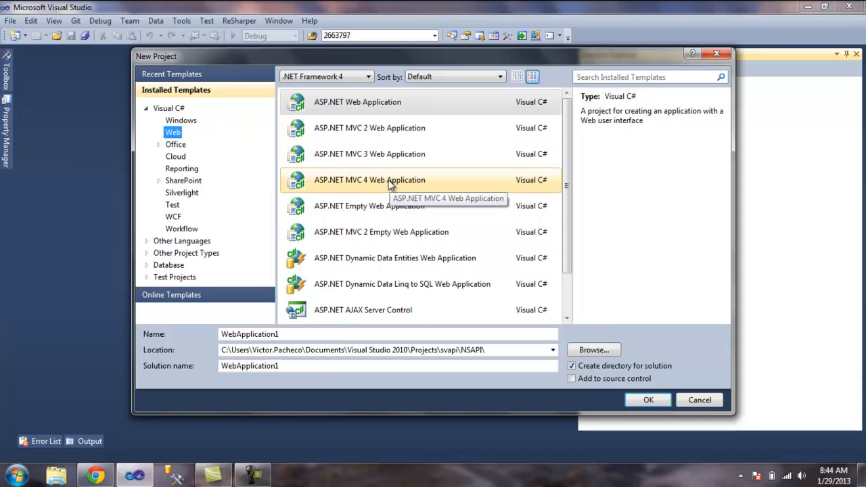
left_click(370, 154)
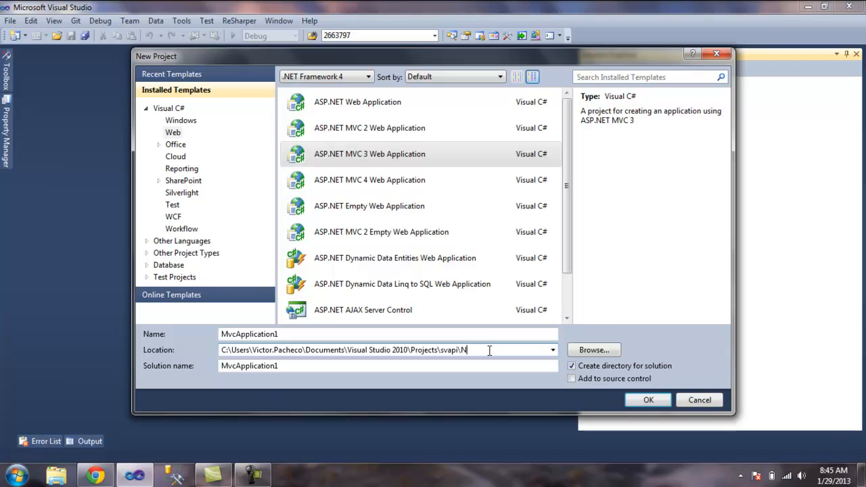
Append Playground\mobile to the project location and confirm the new project
key("Backspace")
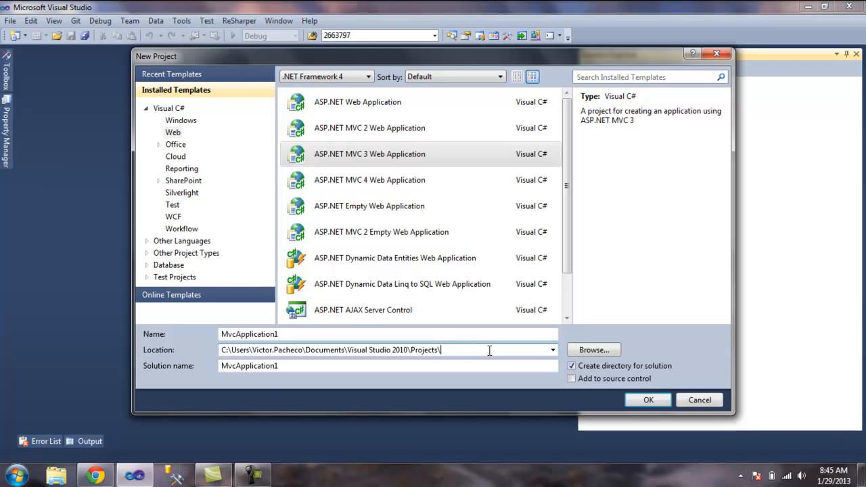
type("P")
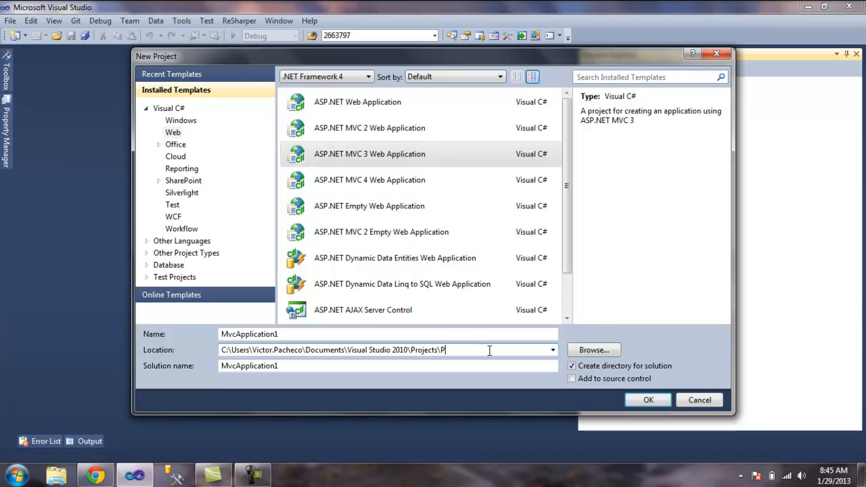
type("laygrou")
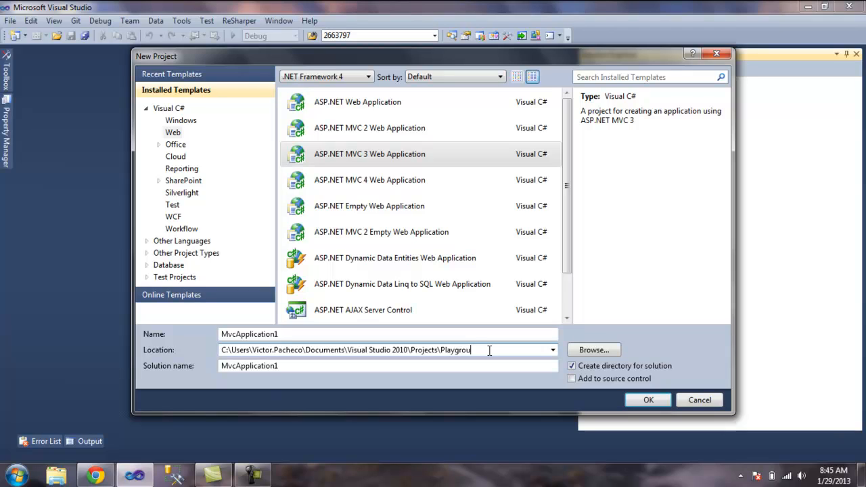
type("nd\\")
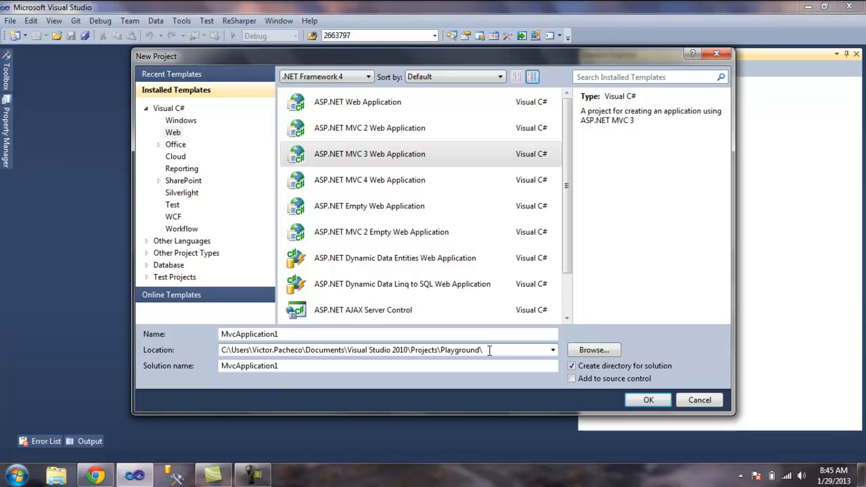
type("mobile")
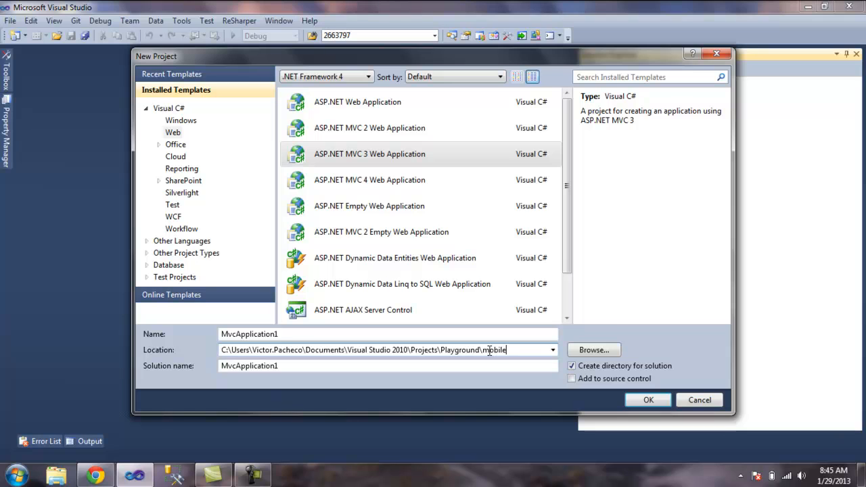
left_click(647, 399)
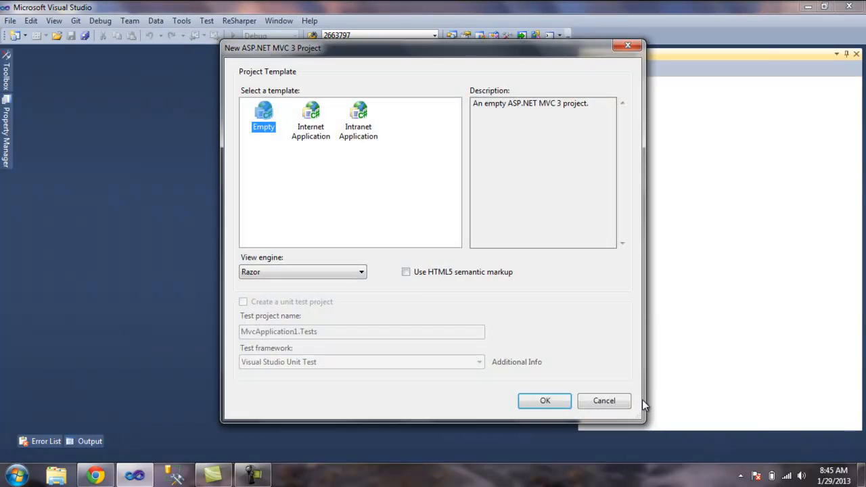
Create the project as an Internet Application with HTML5 semantic markup enabled
left_click(312, 122)
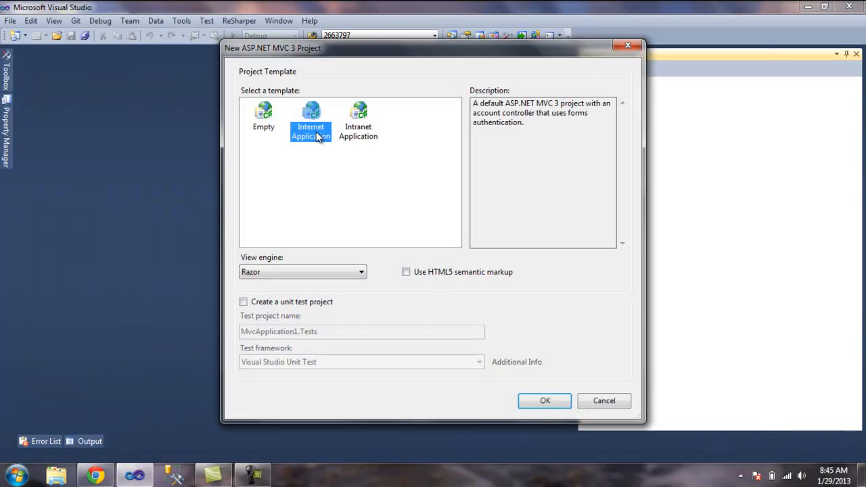
mouse_move(368, 198)
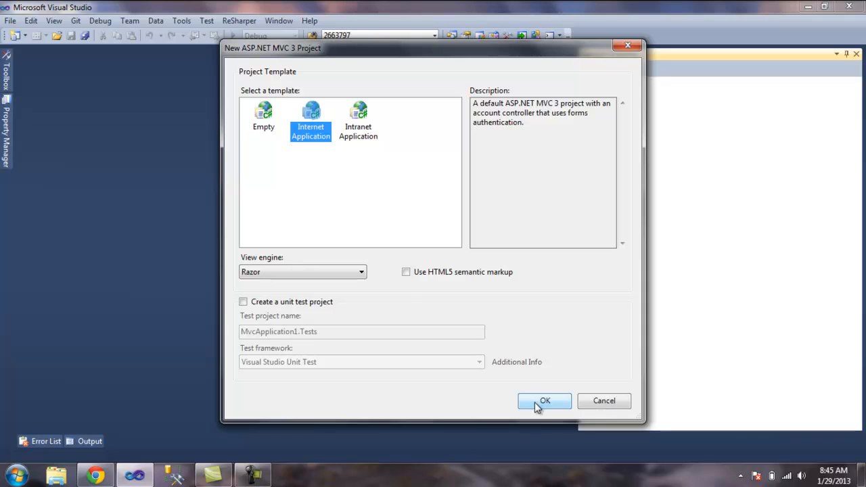
left_click(406, 271)
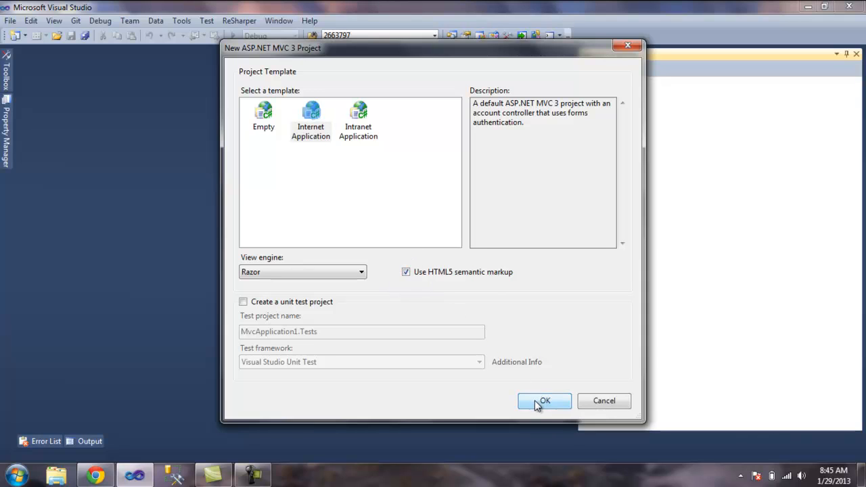
left_click(544, 400)
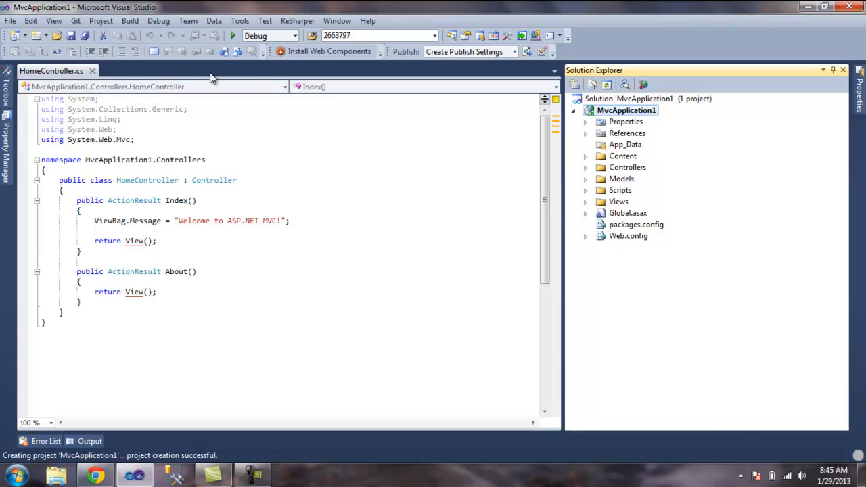
left_click(233, 35)
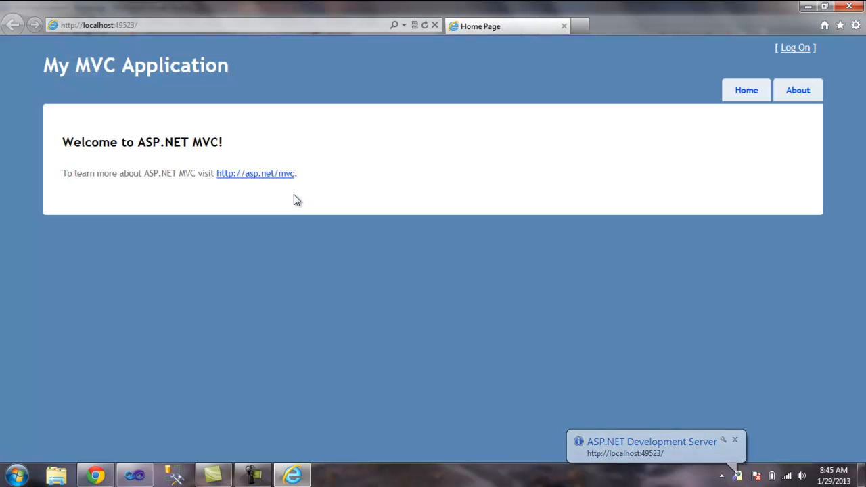
left_click(798, 89)
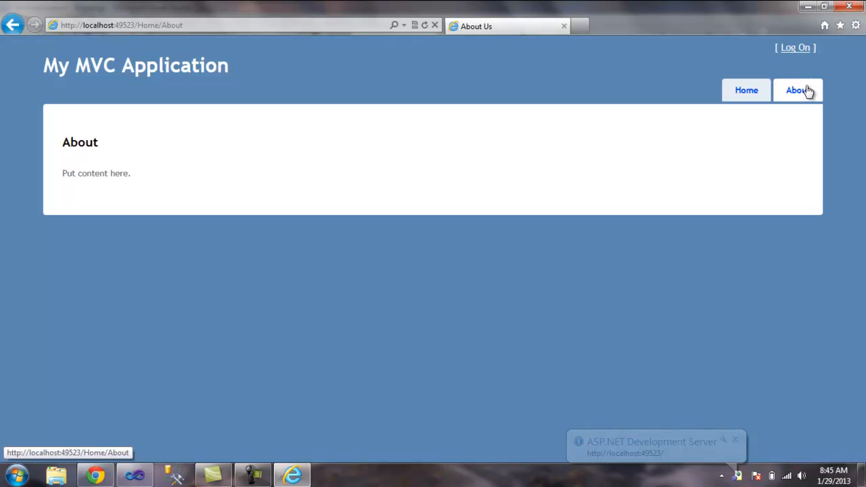
left_click(135, 474)
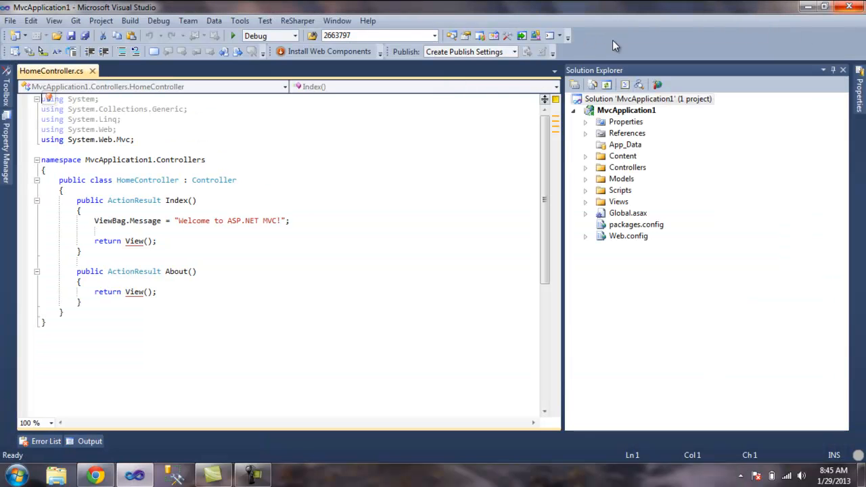
Expand Views\Shared in Solution Explorer and start adding a view to Shared
left_click(584, 202)
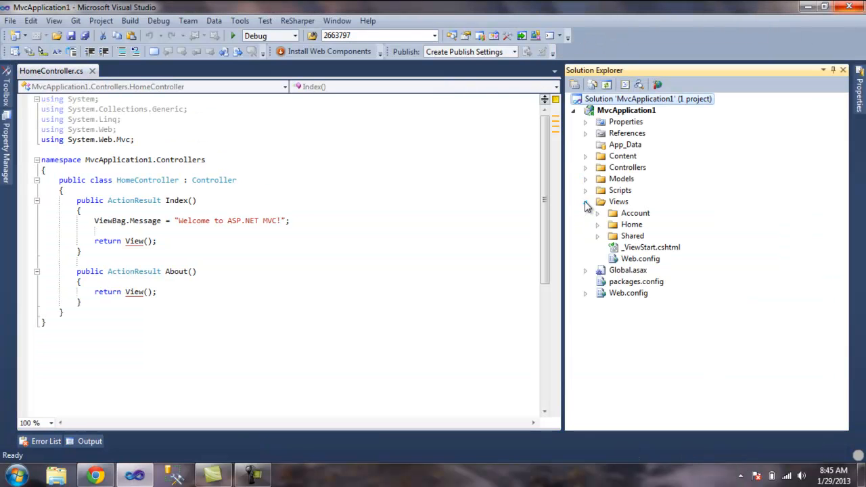
left_click(633, 236)
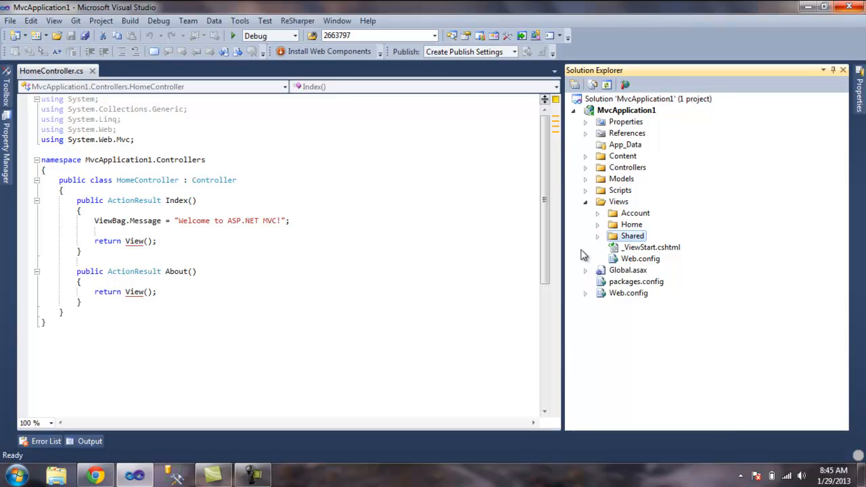
left_click(598, 236)
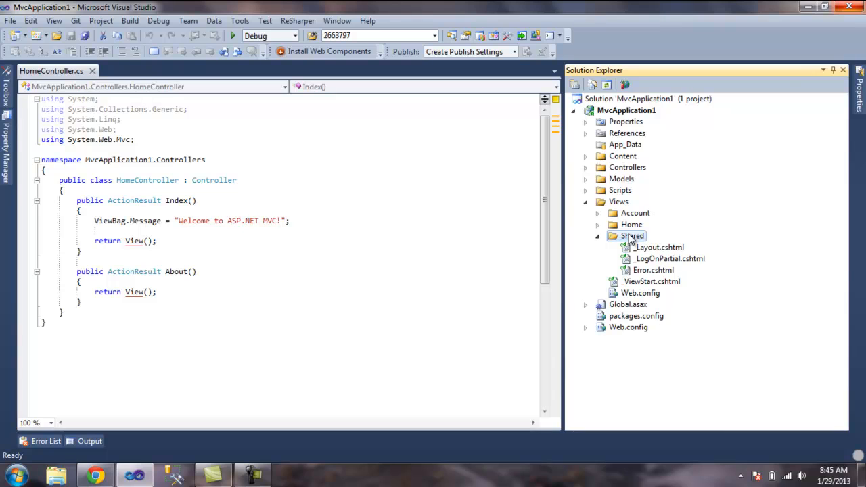
right_click(632, 236)
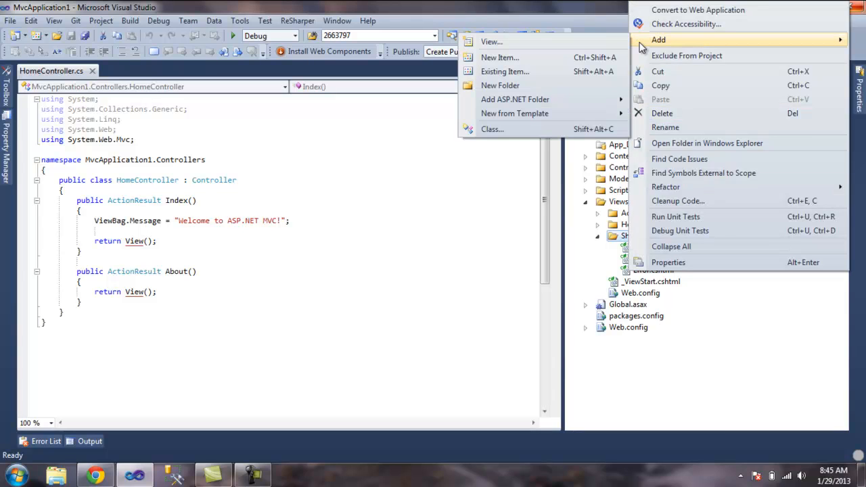
left_click(490, 41)
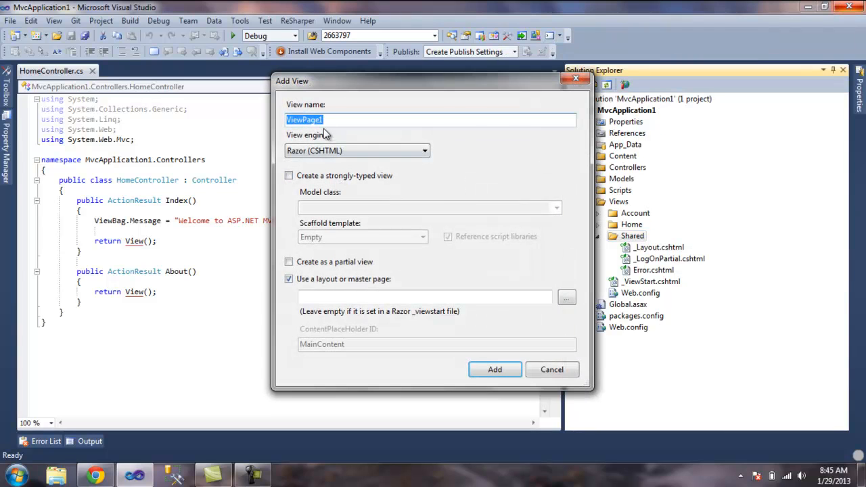
Name the view Mobile_LayOut, untick 'Use a layout or master page', and add it
type("Mob")
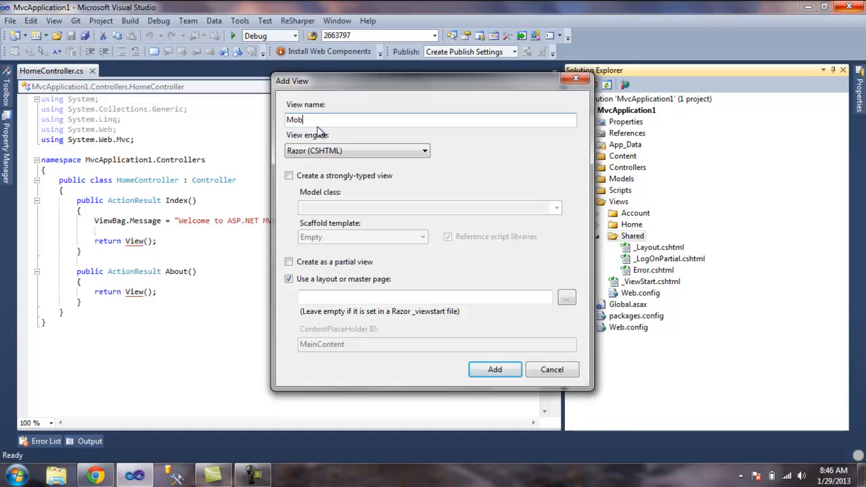
type("ile")
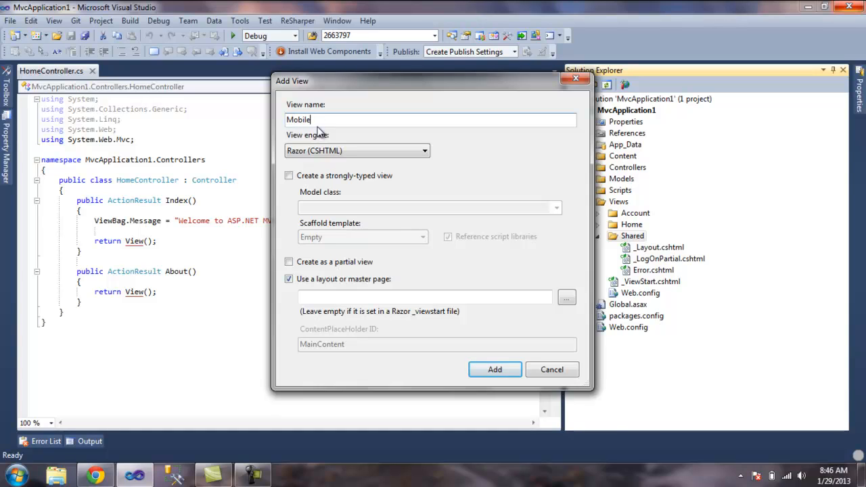
type("_La")
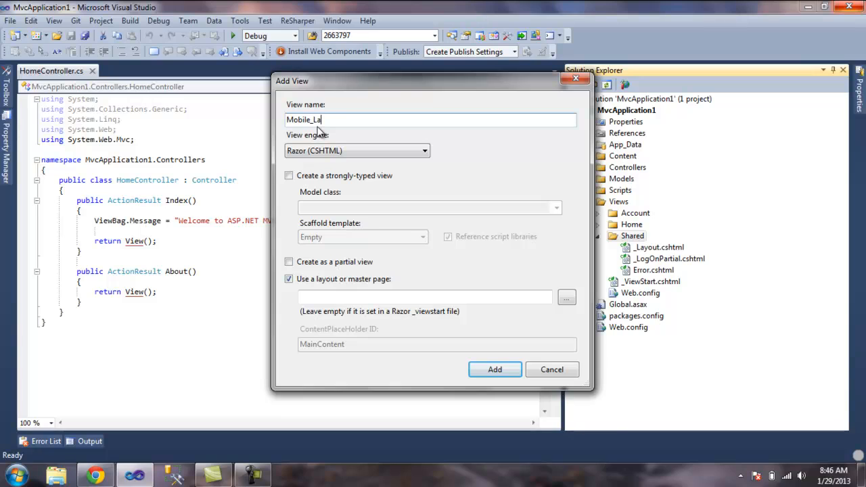
type("yO")
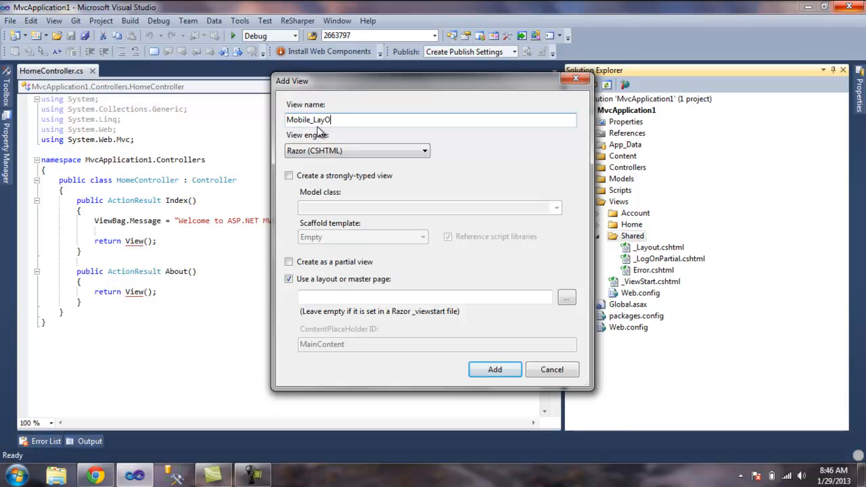
type("ut")
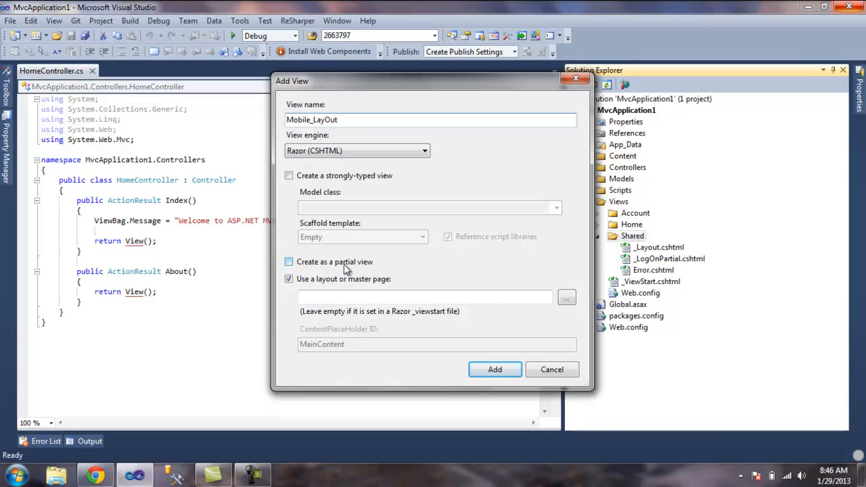
left_click(290, 279)
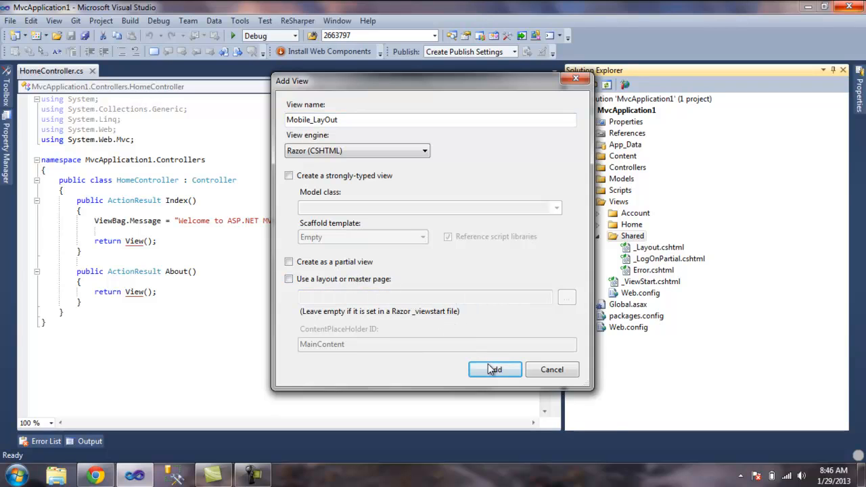
left_click(495, 370)
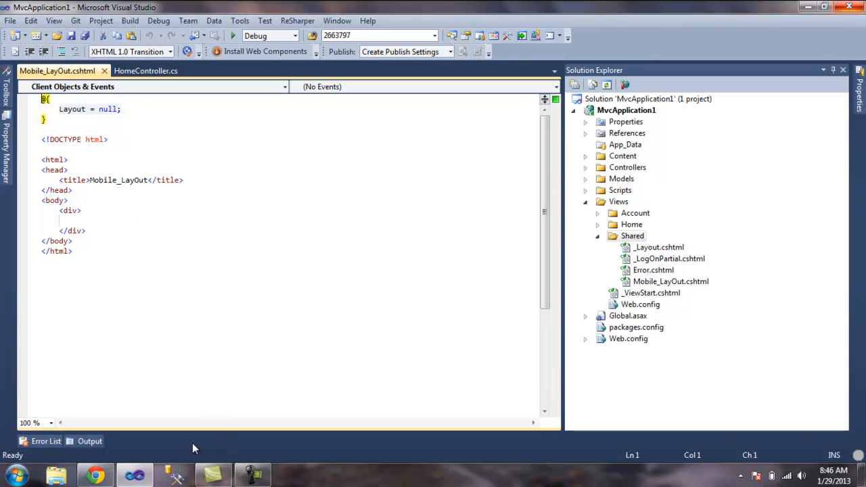
Insert the jQuery Mobile 1.2.0 CDN stylesheet link after the title in Mobile_LayOut.cshtml and save
left_click(95, 474)
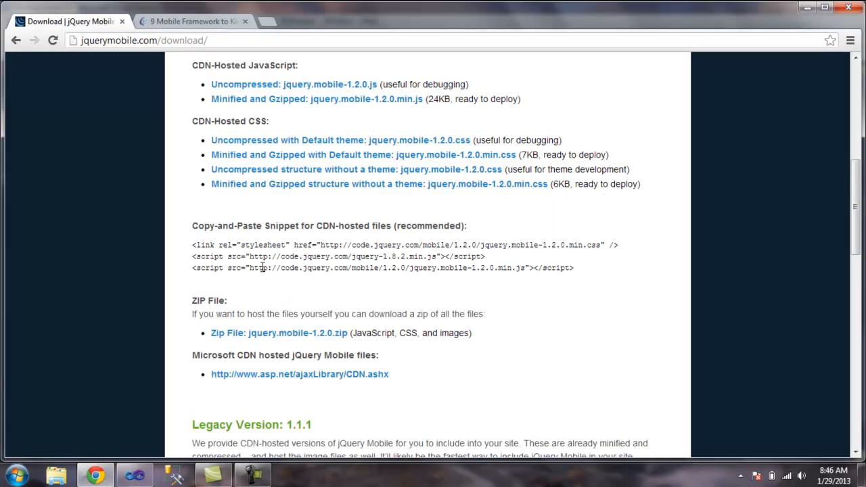
left_click(134, 475)
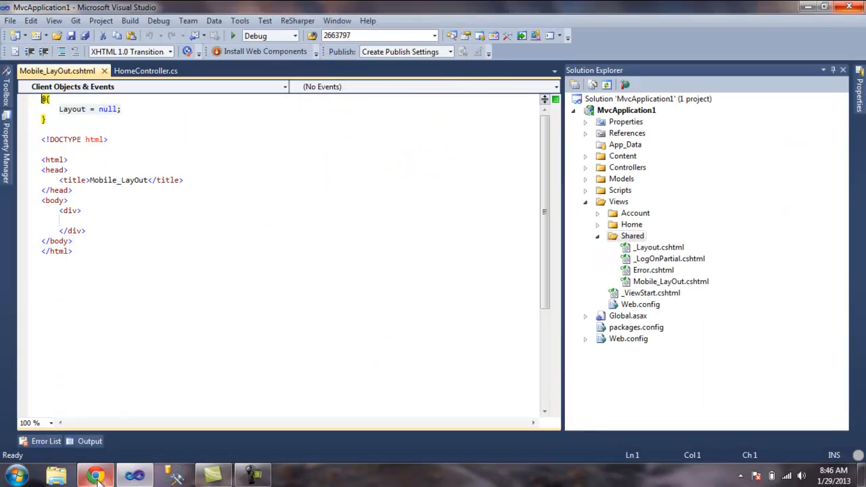
left_click(182, 178)
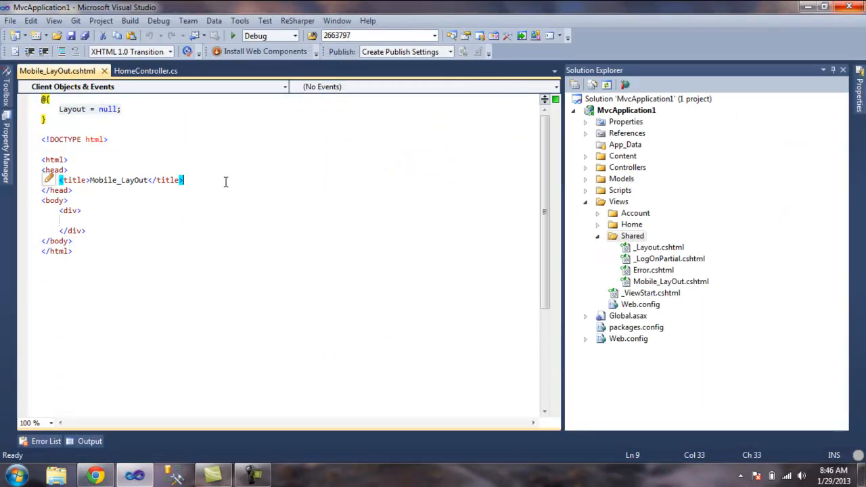
type("<link rel=\"stylesheet\" href=\"http://code.jquery.com/mobile/1.2.0/jquery.mobile-1.2.0.min.css\" />")
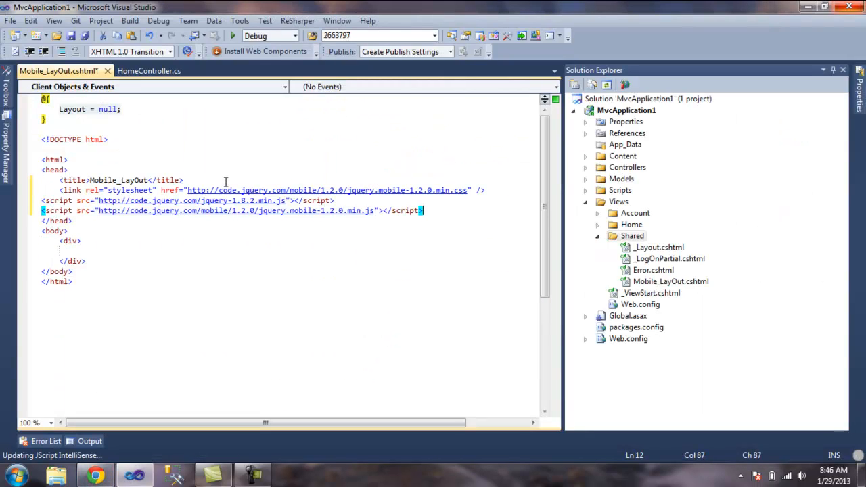
key("ctrl+s")
type("Mobile ma")
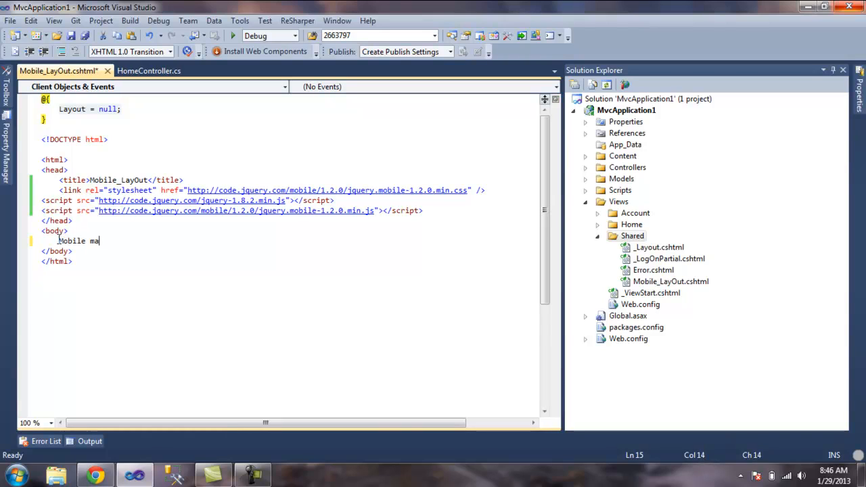
Finish the 'Mobile master' body text and expand the Controllers folder
type("ster")
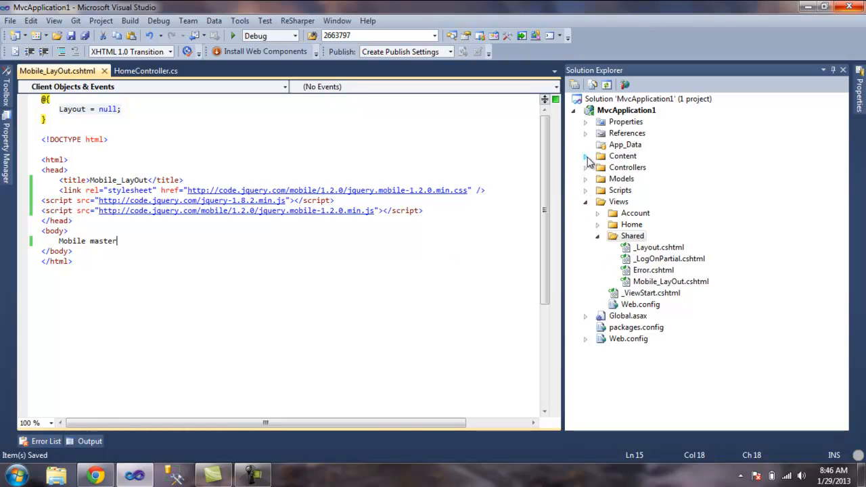
left_click(584, 168)
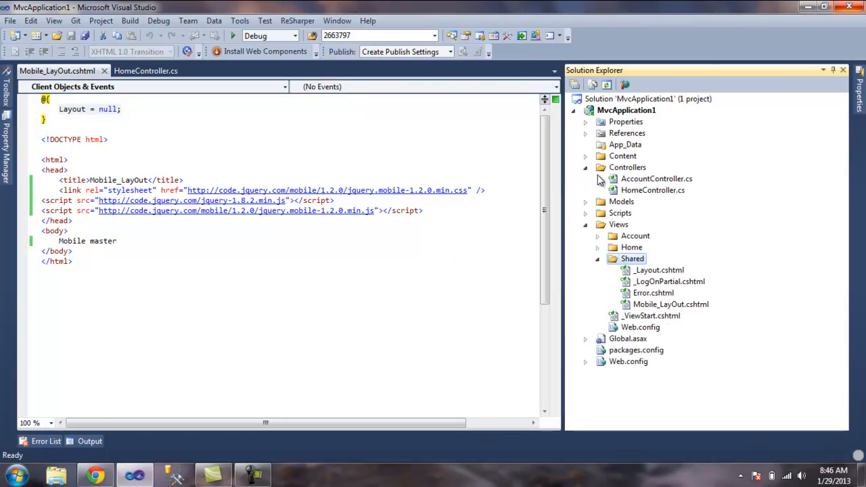
In HomeController.cs below About(), write public ActionResult MobileIndex() { return View(); }
left_click(147, 70)
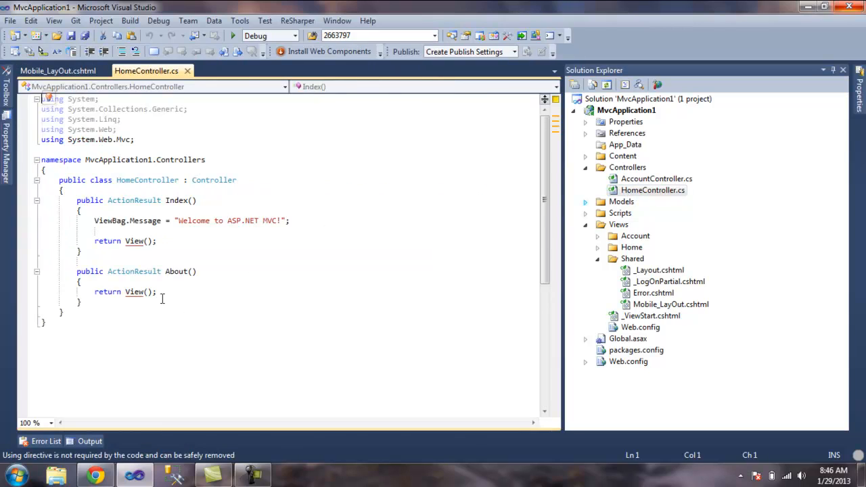
left_click(101, 301)
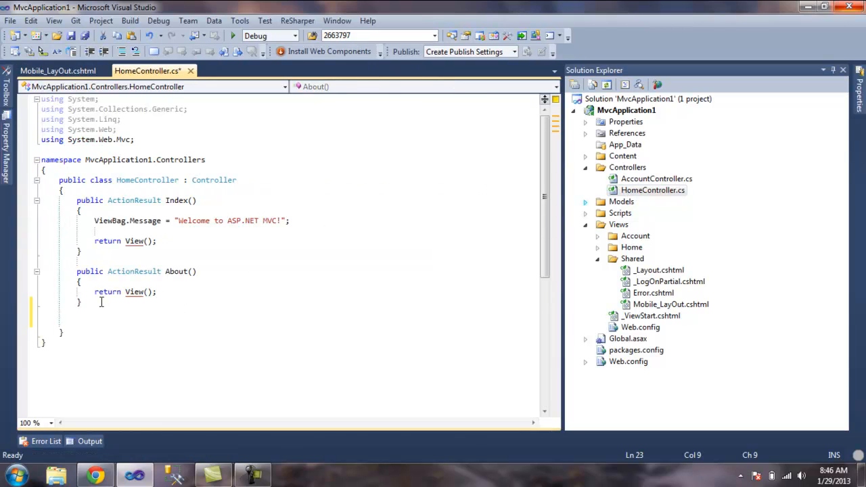
type("public Ac")
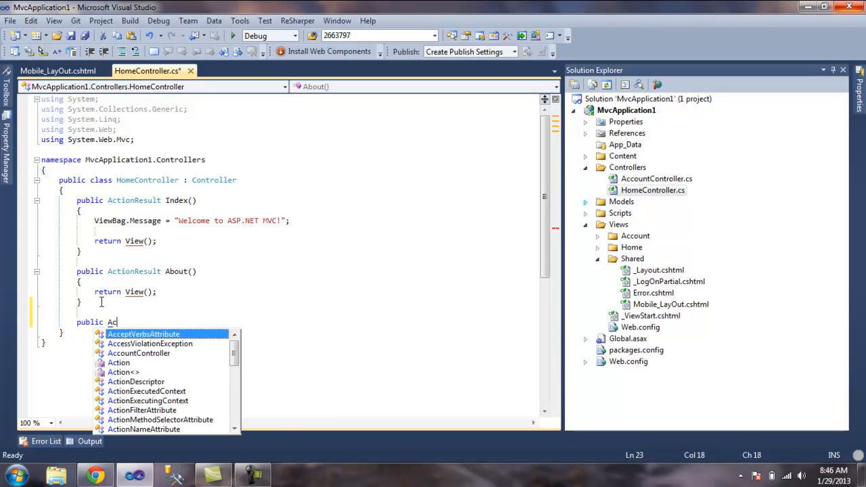
type("tionResult")
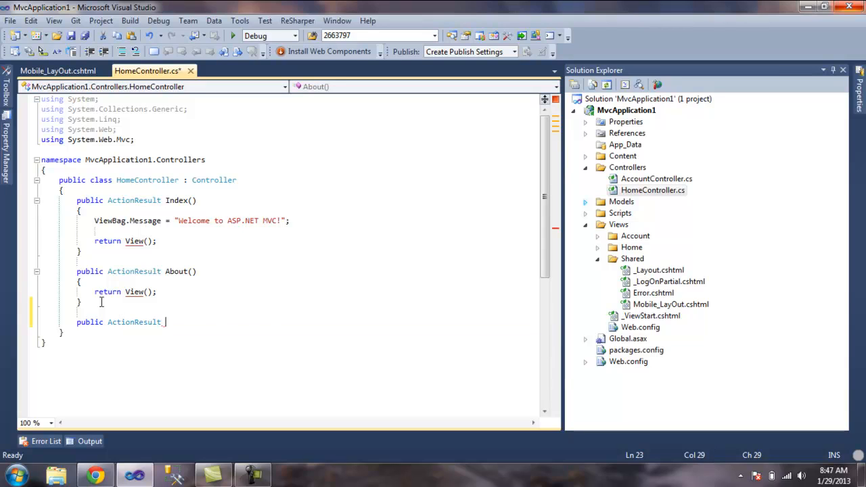
type("MobileI")
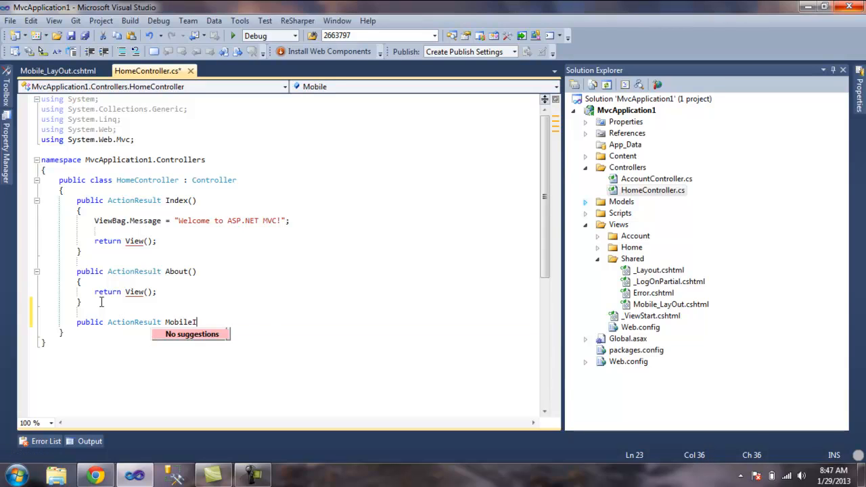
type("Index(){}")
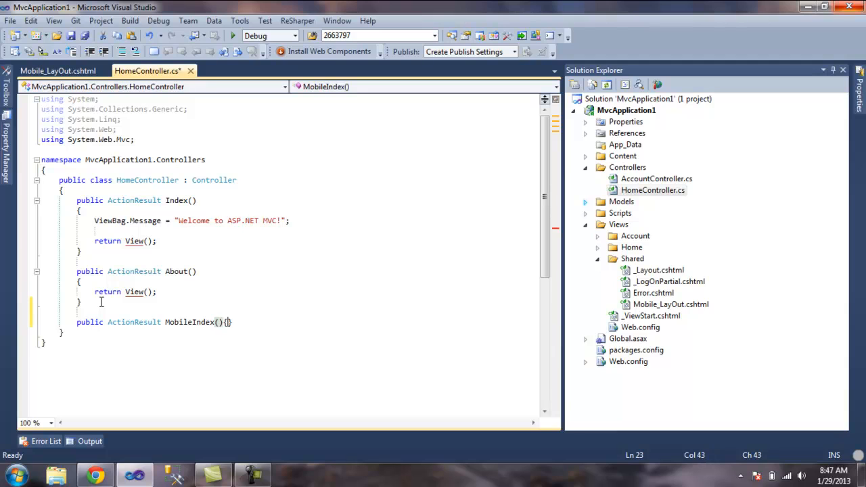
type("return Vi")
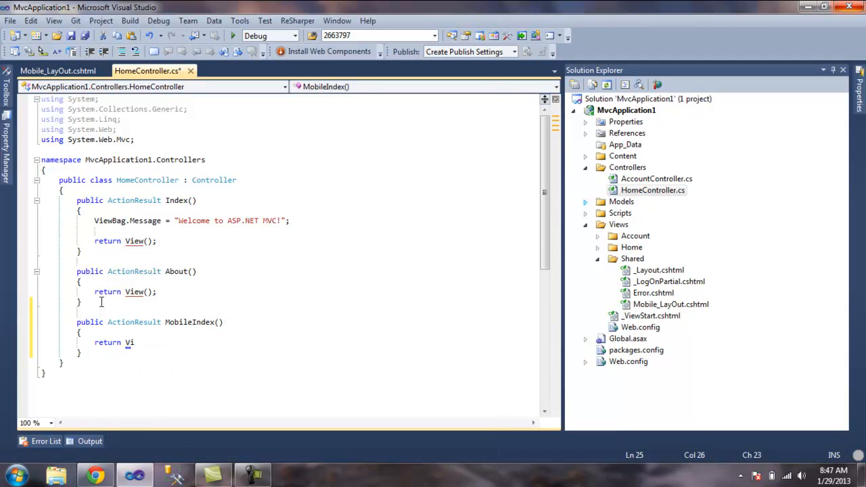
type("ew();")
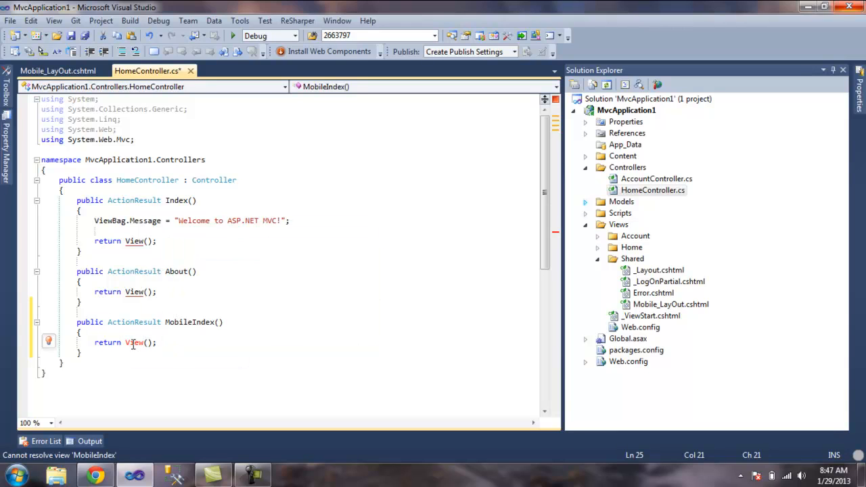
Add a MobileIndex view from View() using Views/Shared/Mobile_LayOut.cshtml as its layout page
right_click(133, 342)
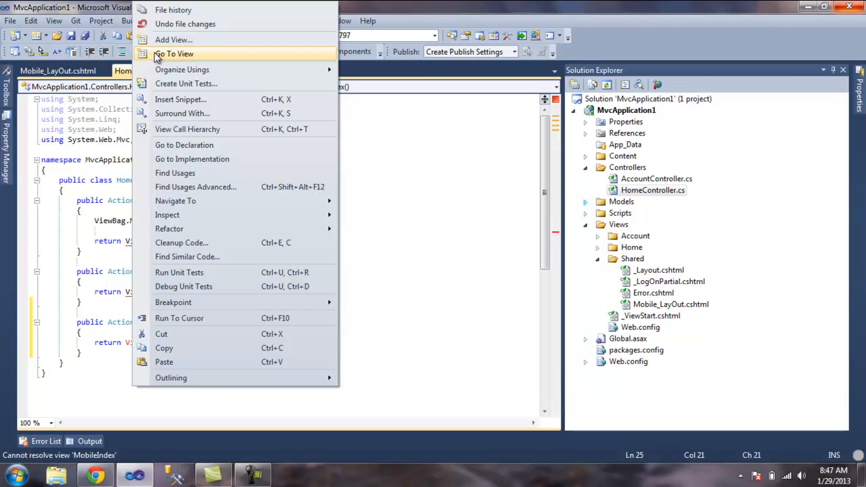
left_click(173, 40)
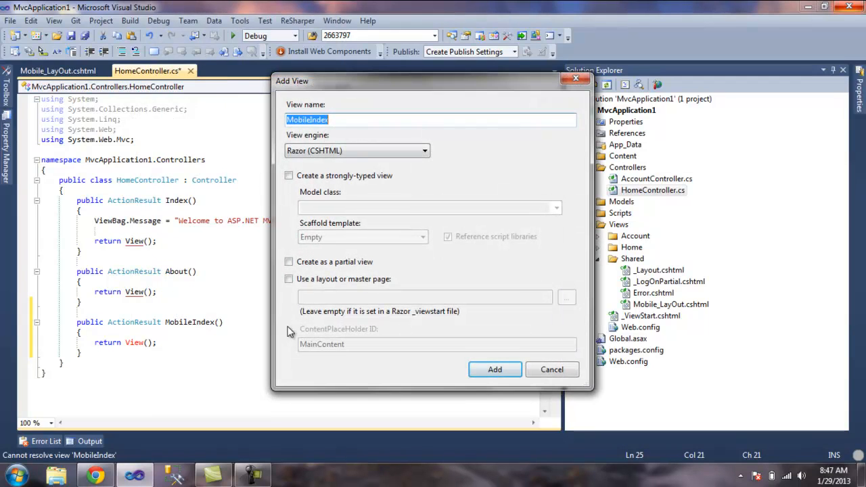
left_click(290, 279)
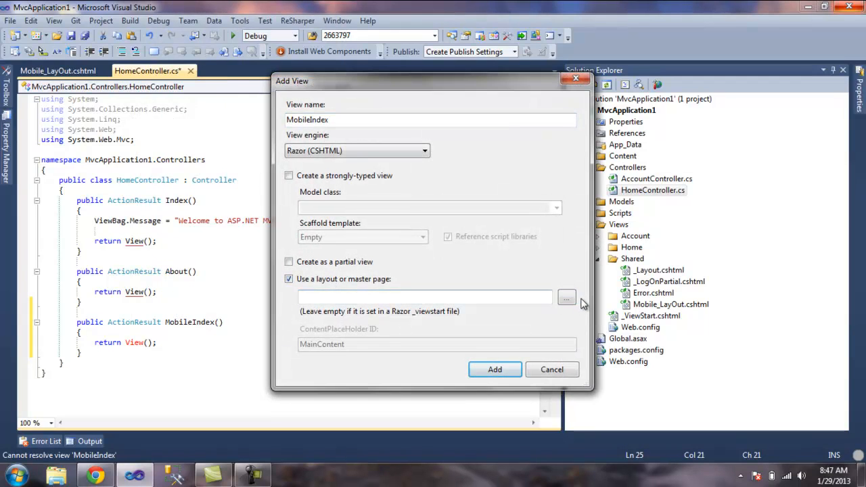
left_click(565, 298)
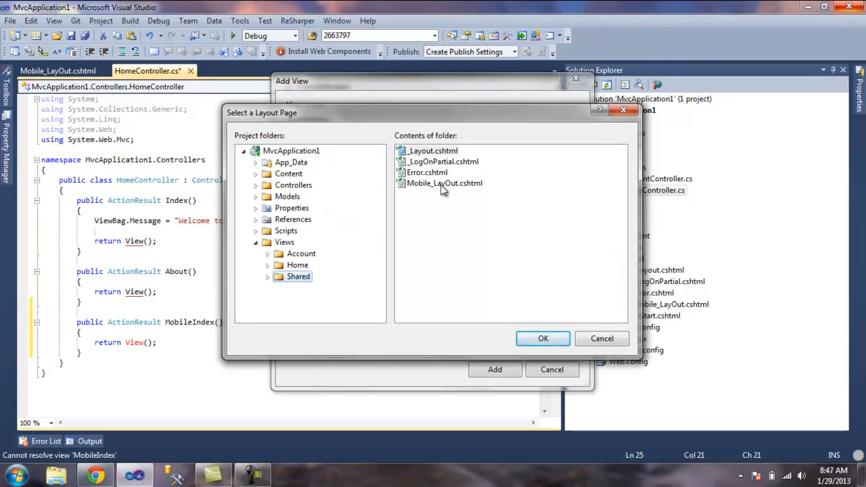
left_click(543, 339)
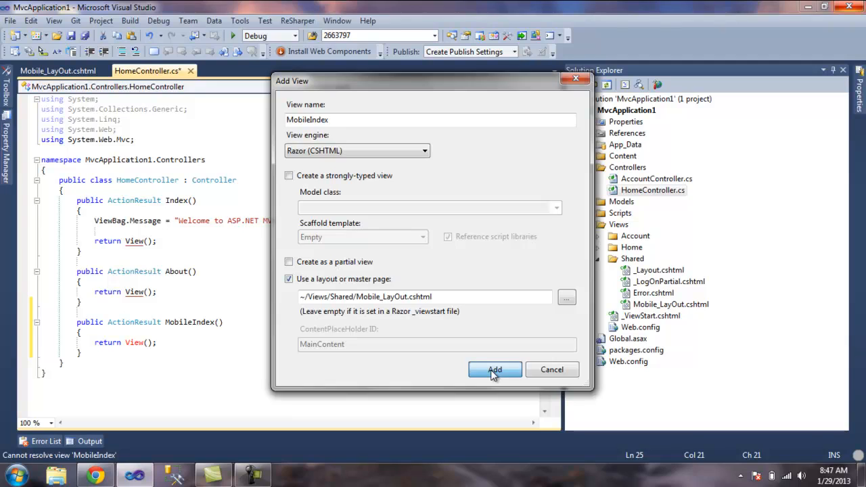
left_click(495, 369)
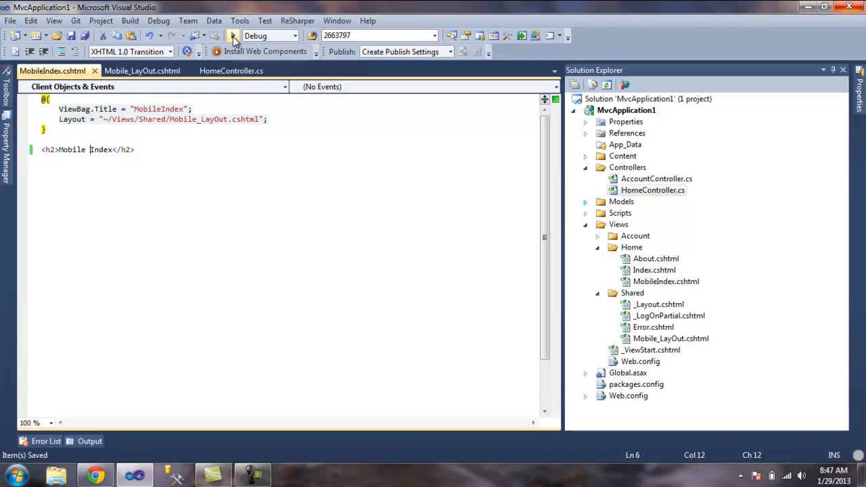
Run the app, see /MobileIndex return a 404 error, and close Internet Explorer
left_click(233, 35)
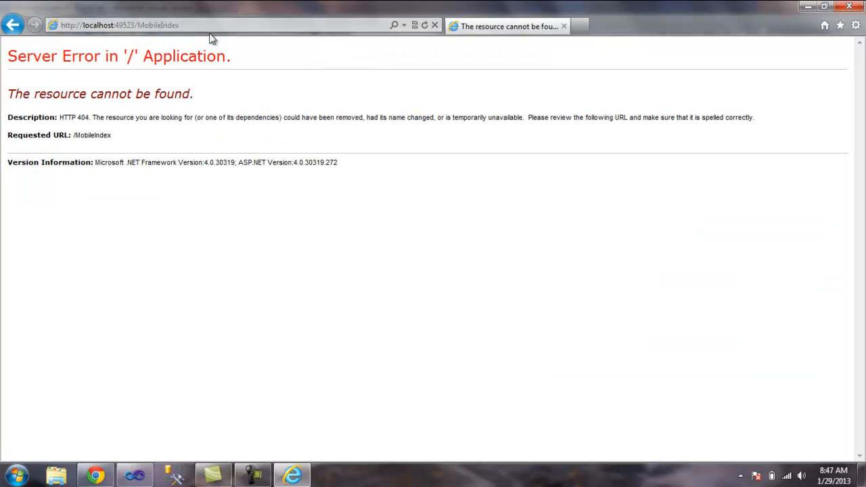
mouse_move(200, 368)
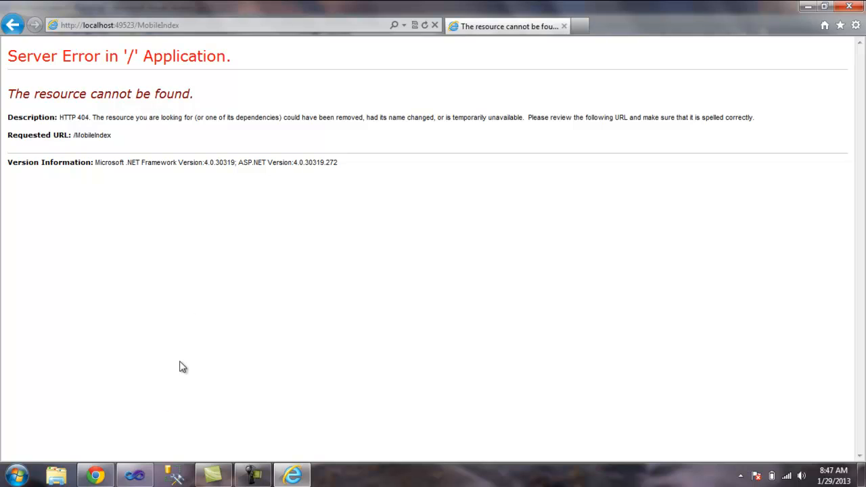
left_click(134, 473)
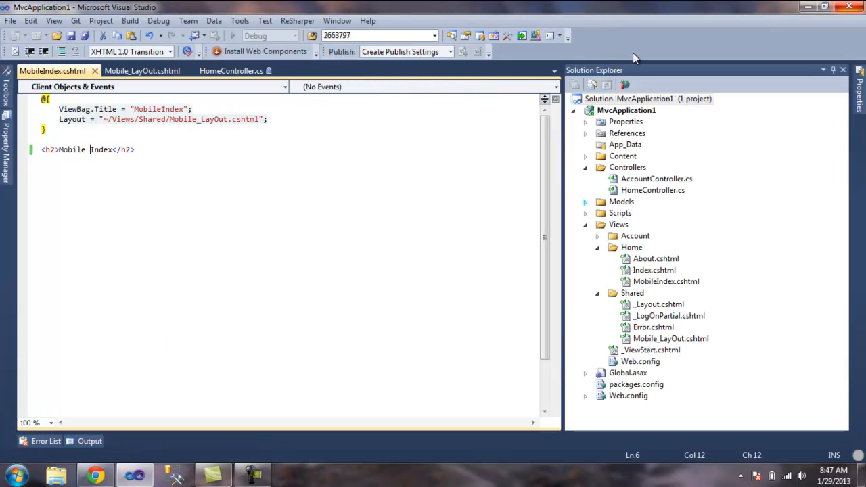
Review the CDN snippet, then remove the 'Mobile master' placeholder from Mobile_LayOut.cshtml
left_click(233, 70)
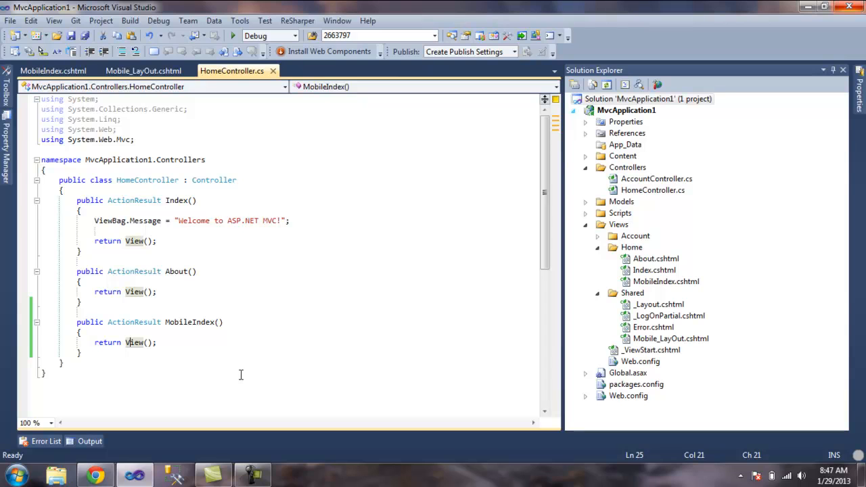
left_click(95, 473)
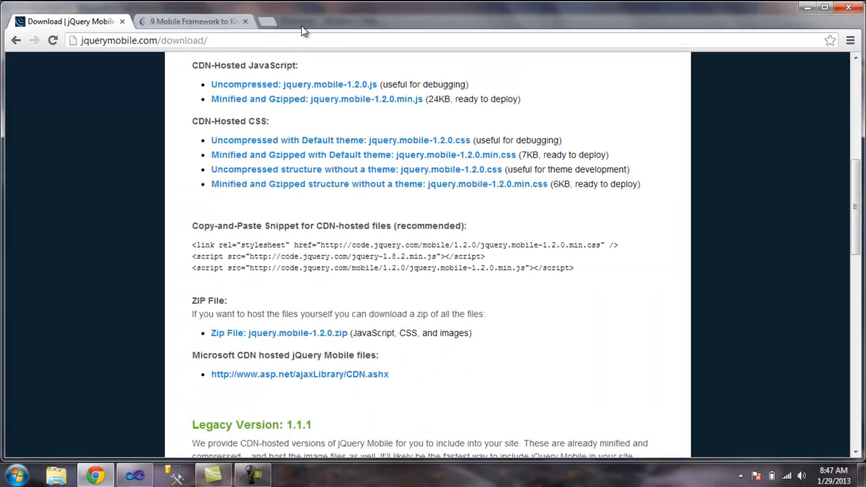
mouse_move(852, 8)
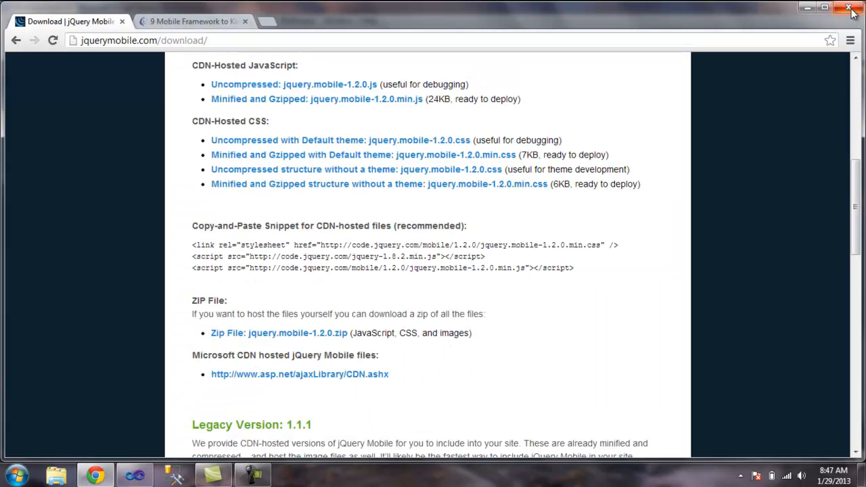
left_click(853, 8)
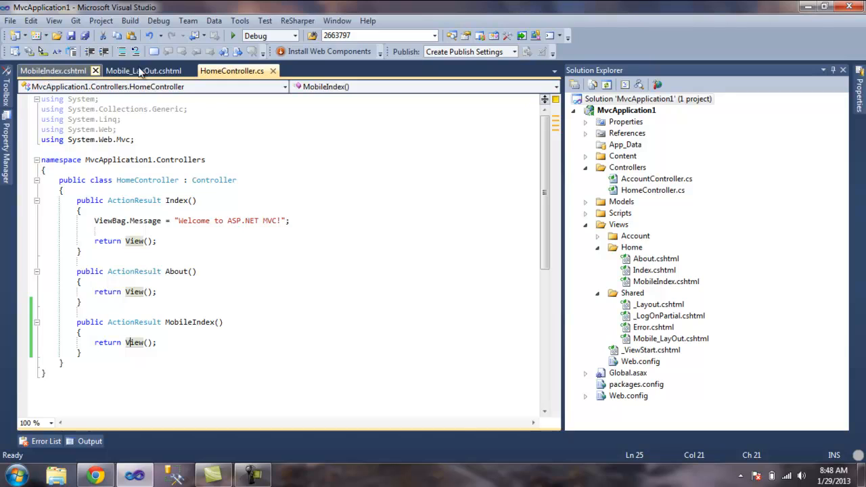
left_click(142, 70)
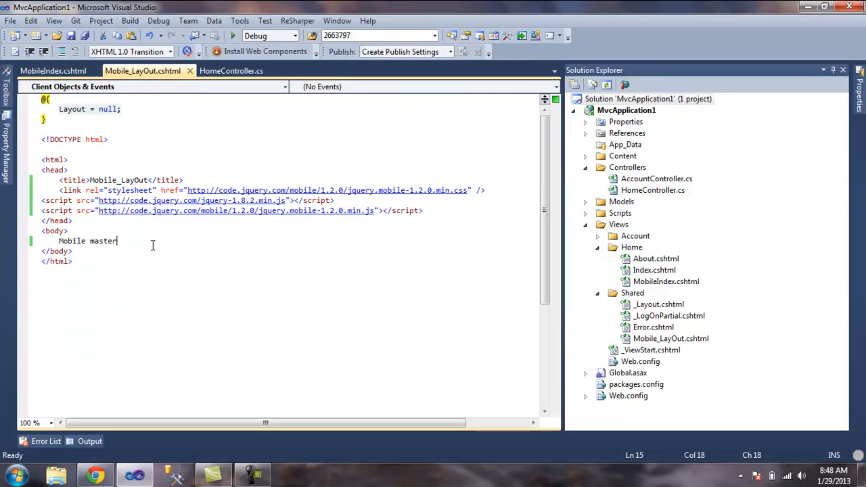
key("BackSpace")
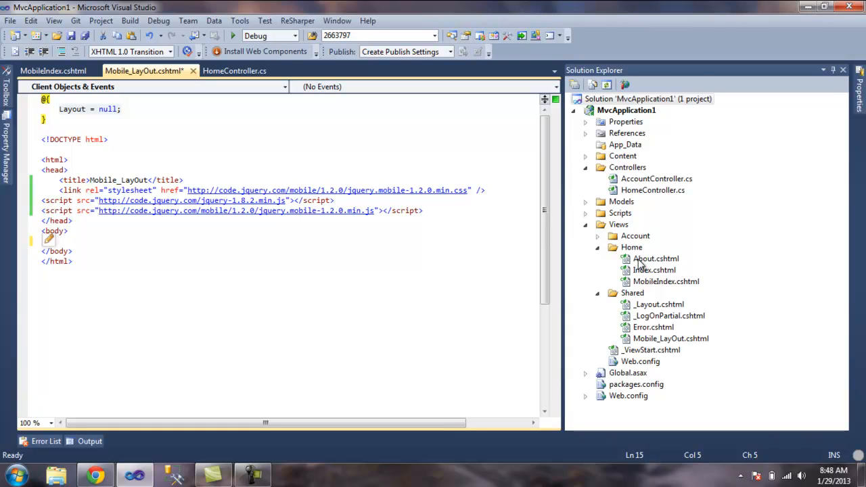
double_click(658, 303)
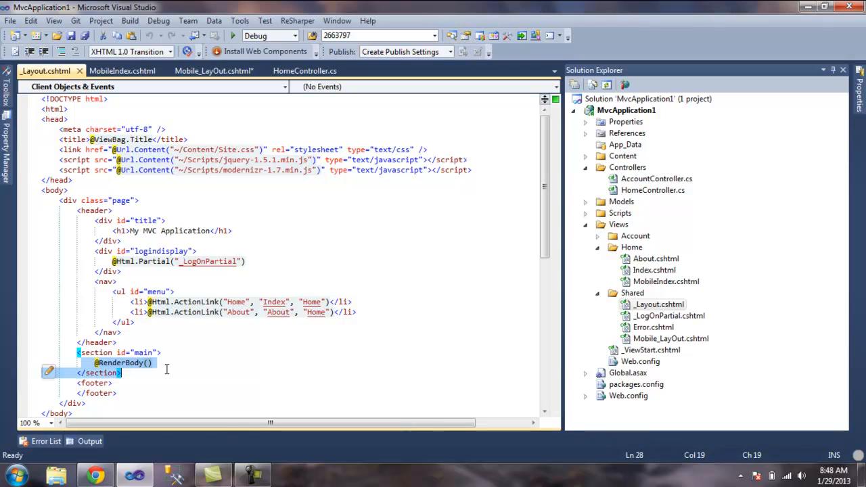
left_click(122, 363)
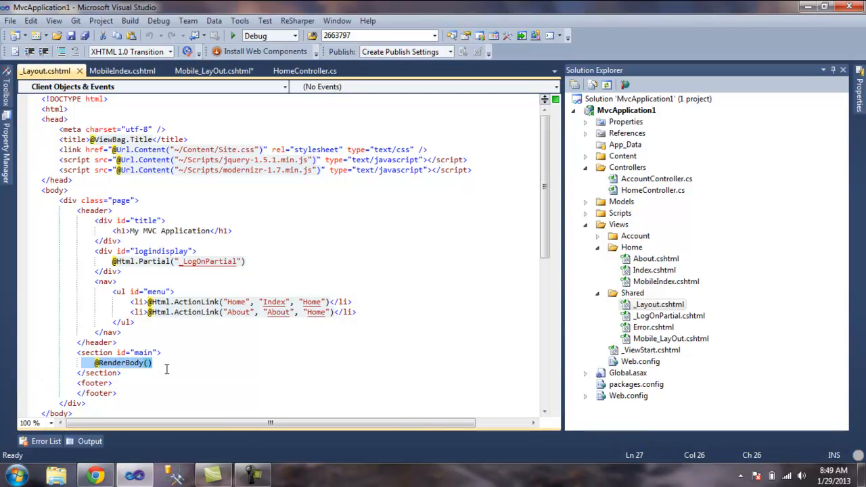
left_click(122, 71)
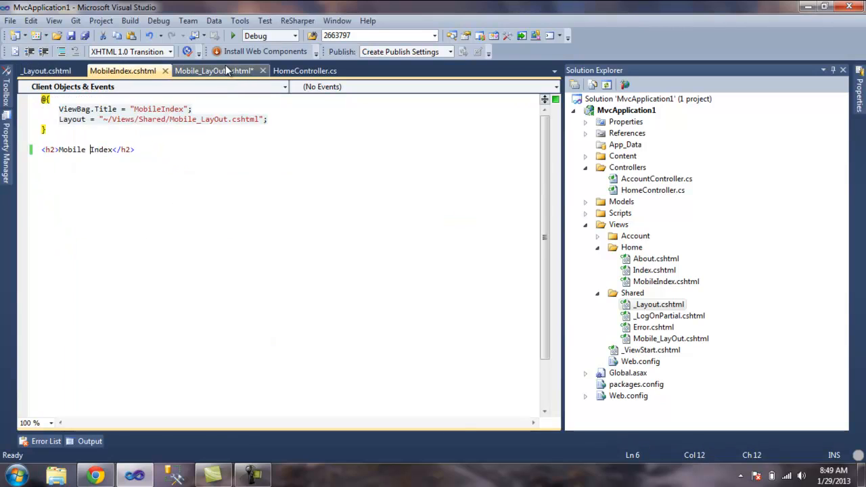
left_click(214, 70)
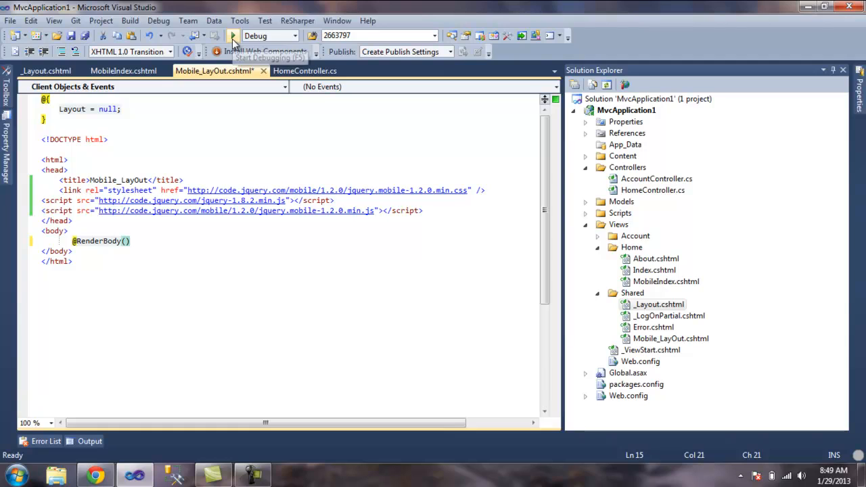
left_click(233, 35)
type("http://localhost:49523/Home/MobileIndex")
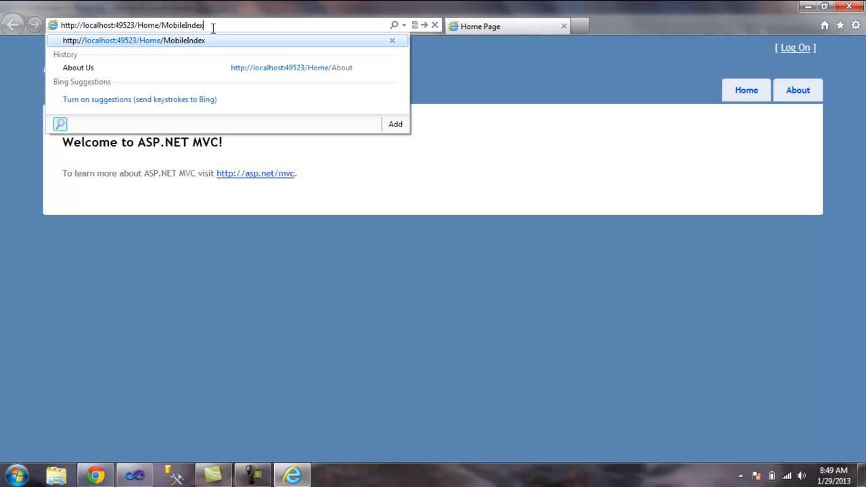
Load localhost:49523/Home/MobileIndex and confirm its source links the jQuery Mobile stylesheet and scripts
key("Return")
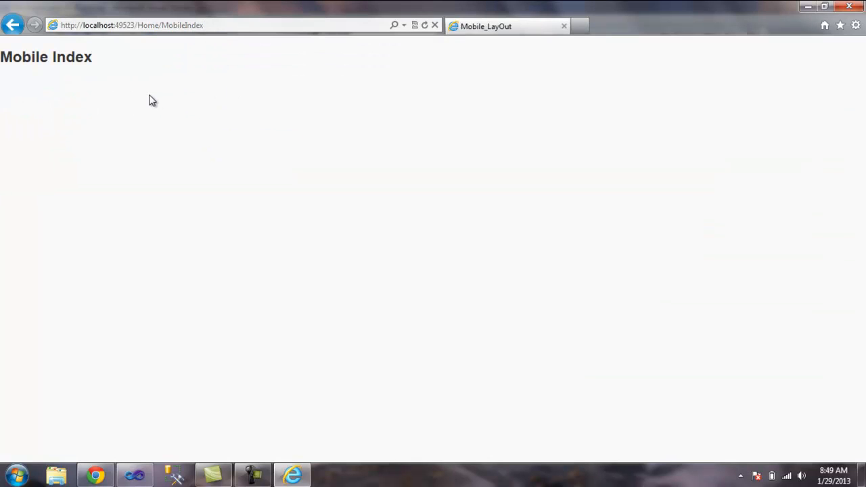
mouse_move(256, 111)
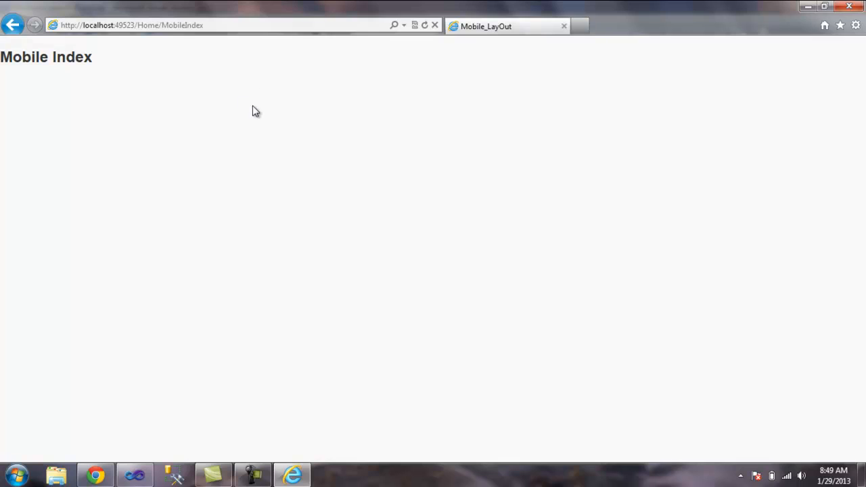
right_click(255, 111)
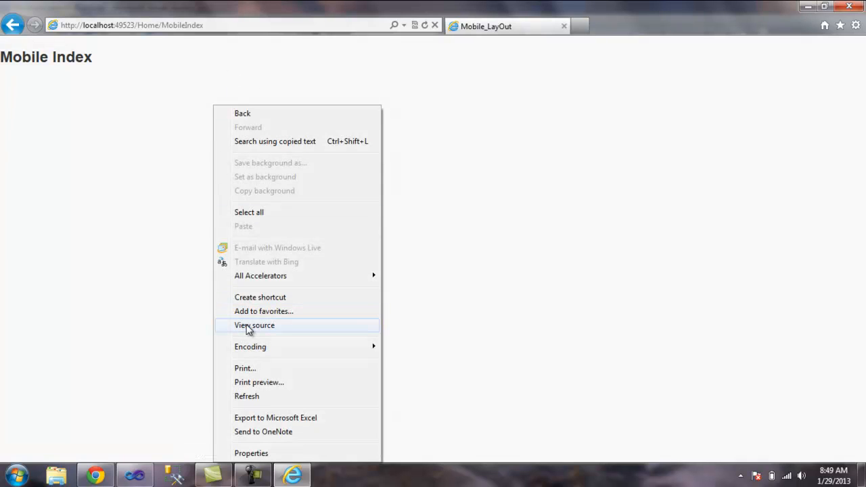
left_click(254, 325)
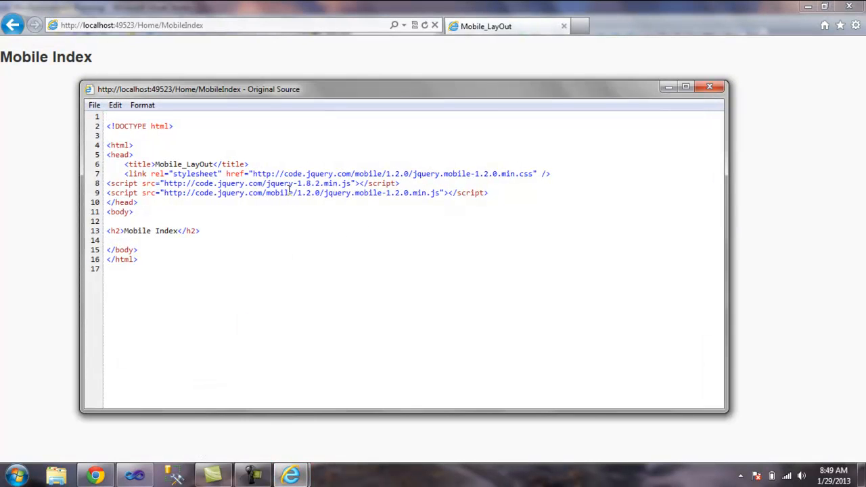
double_click(349, 193)
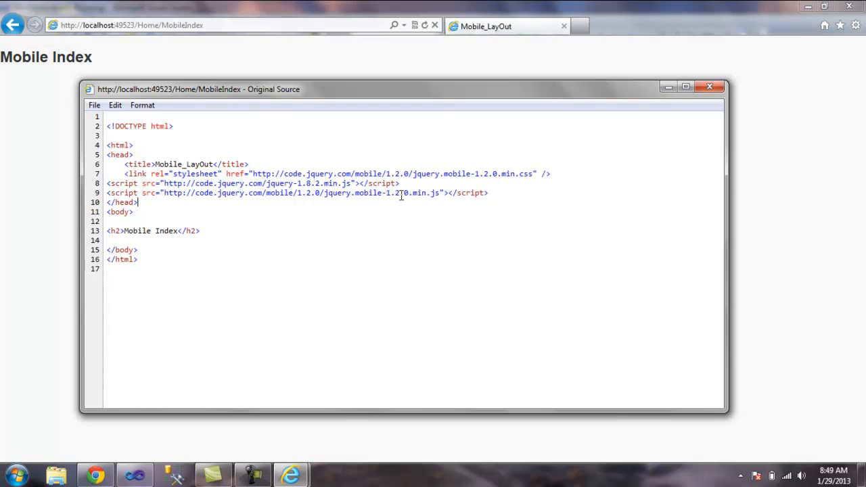
mouse_move(680, 100)
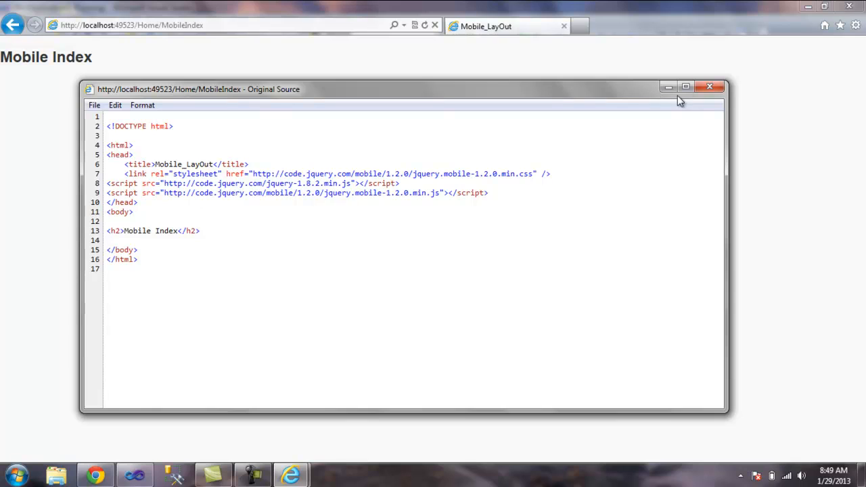
left_click(711, 86)
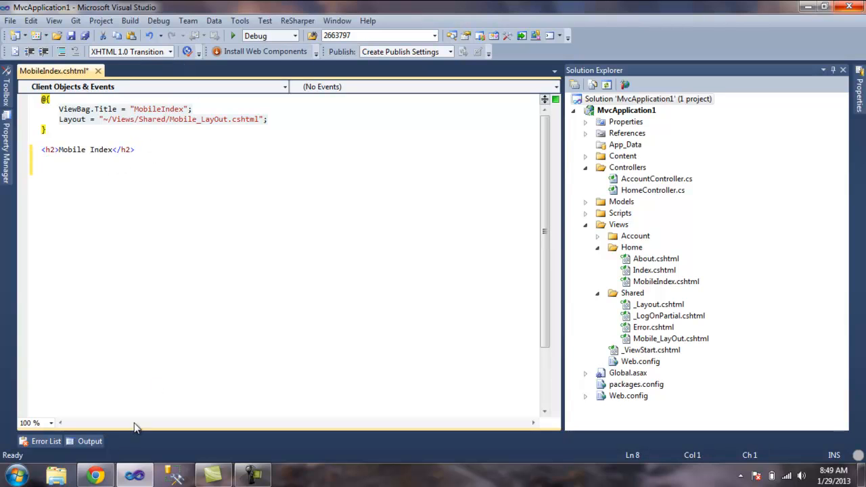
Navigate from the jQuery Mobile download page to the Docs quick start guide
left_click(95, 473)
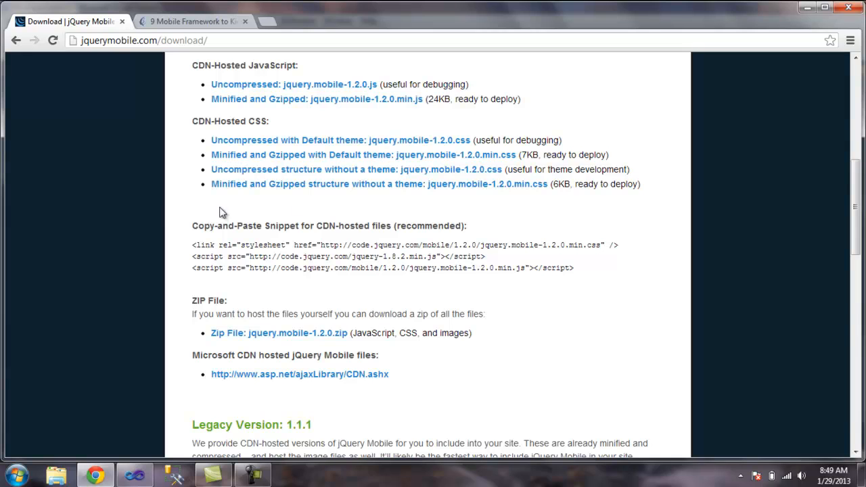
scroll("up", 3)
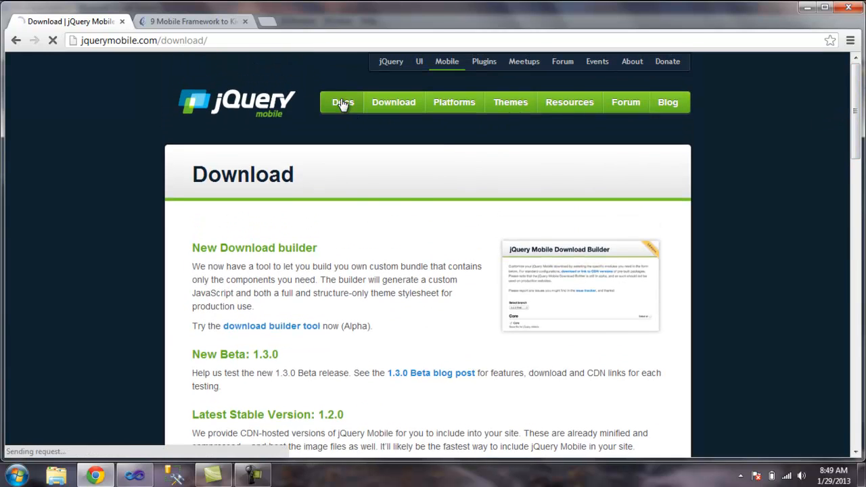
left_click(344, 103)
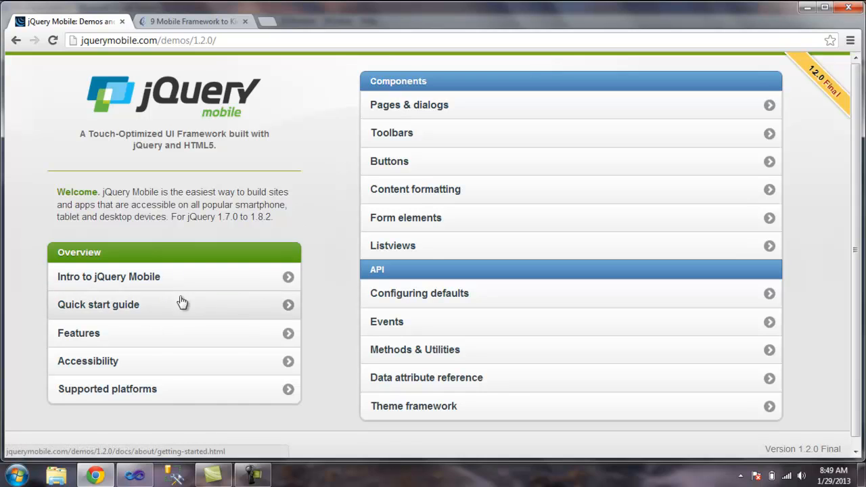
left_click(97, 305)
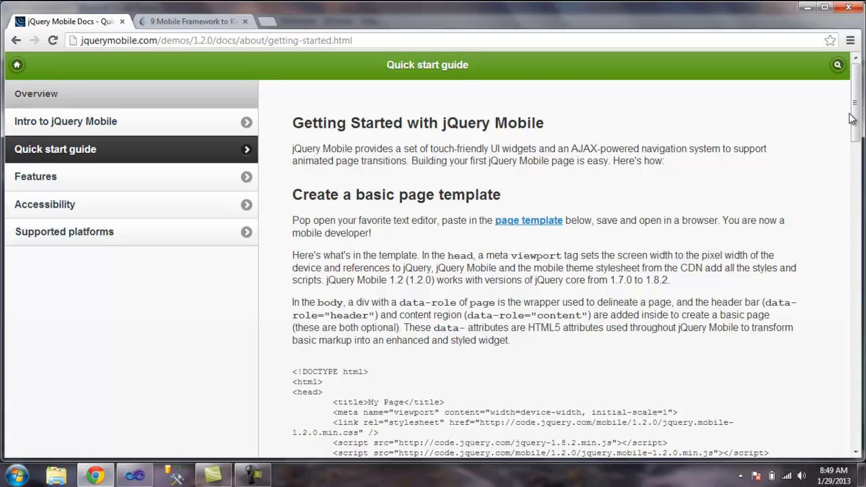
Select and copy the basic template's page, header and content div markup, returning to Visual Studio
scroll("down", 3)
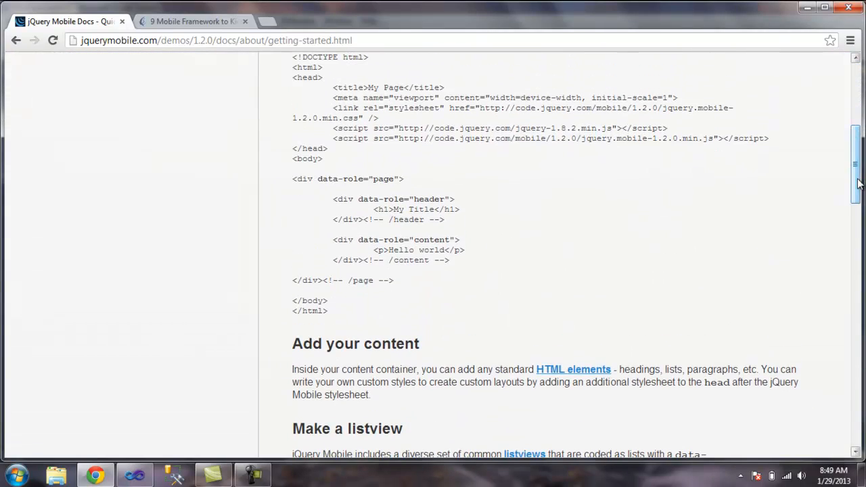
mouse_move(395, 287)
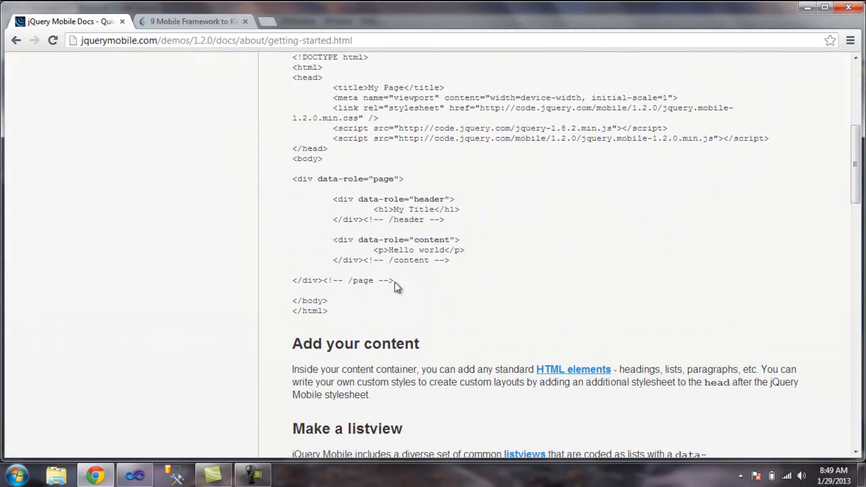
left_click_drag(293, 179, 395, 281)
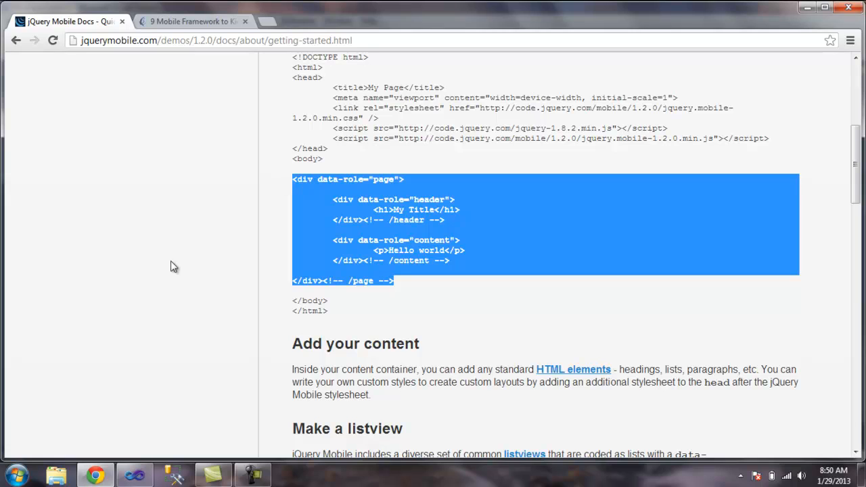
left_click(133, 474)
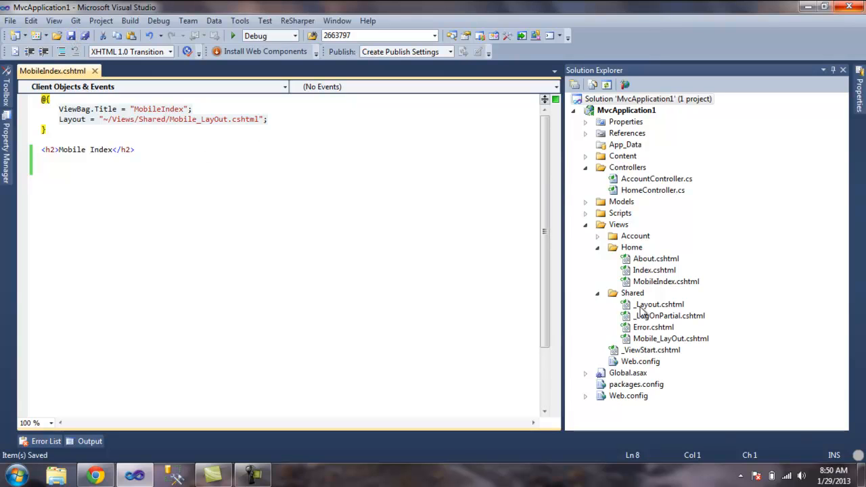
double_click(672, 338)
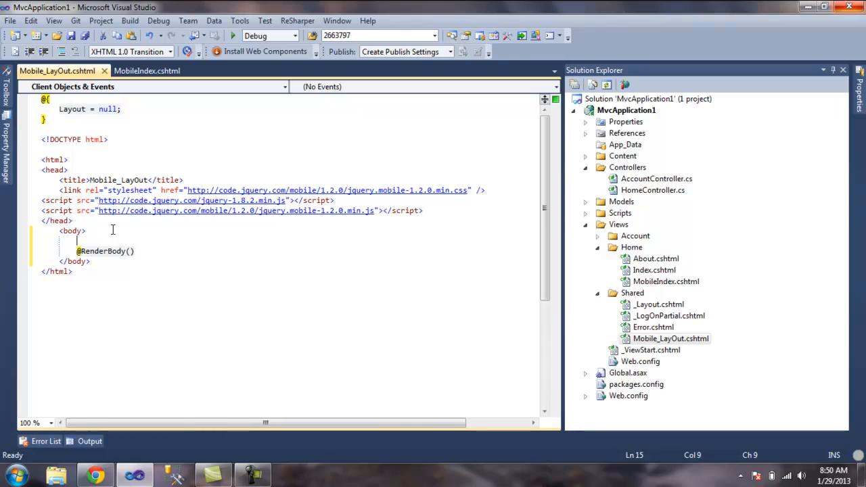
type("<div data-role=\"page\">")
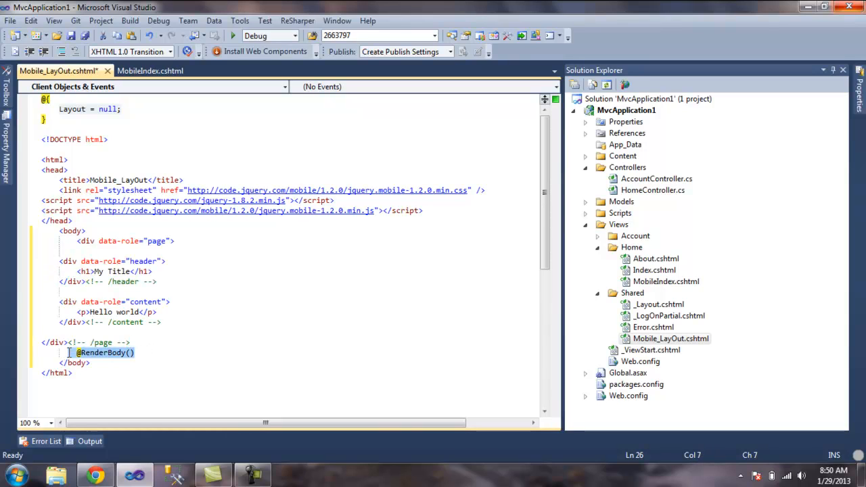
key("Delete")
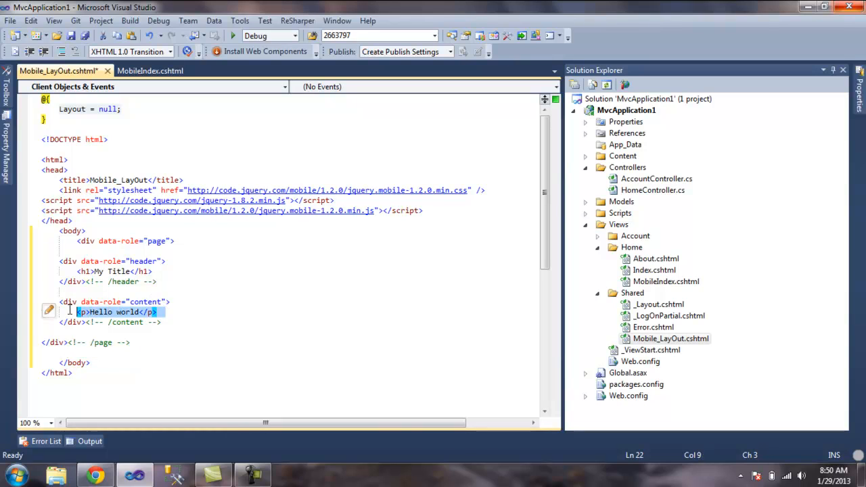
type("@RenderBody()")
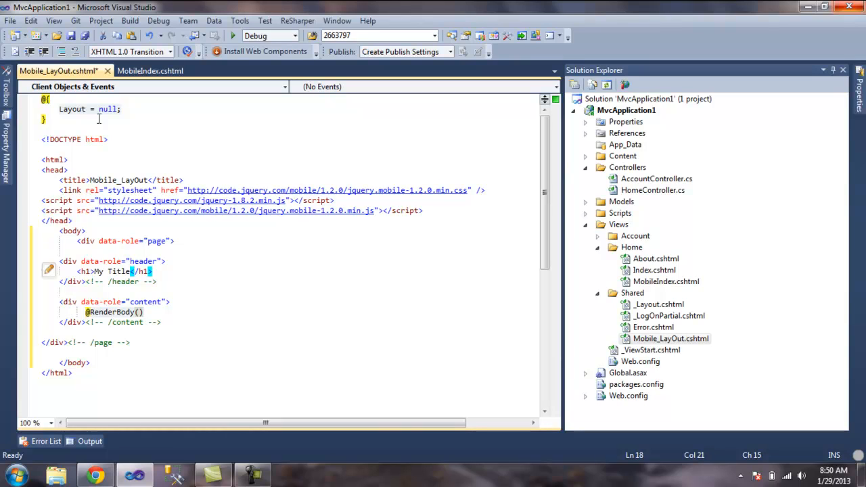
left_click(150, 71)
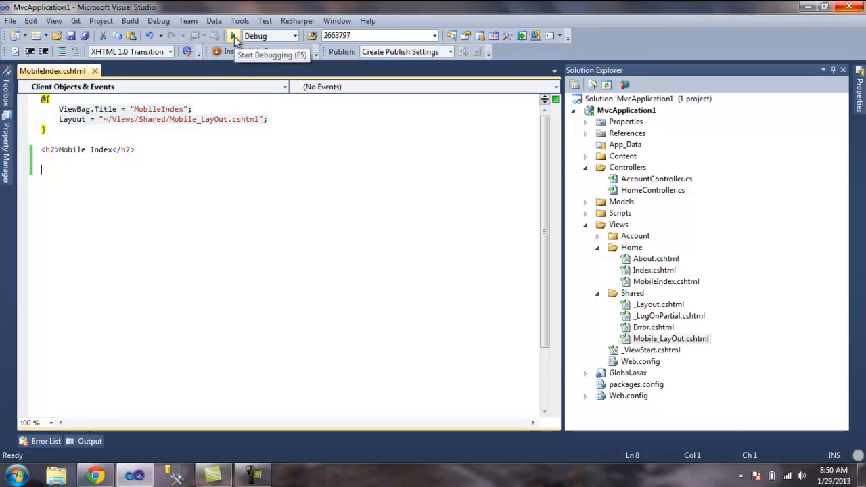
Run the app to see Mobile Index under a styled black My Title header bar
left_click(232, 36)
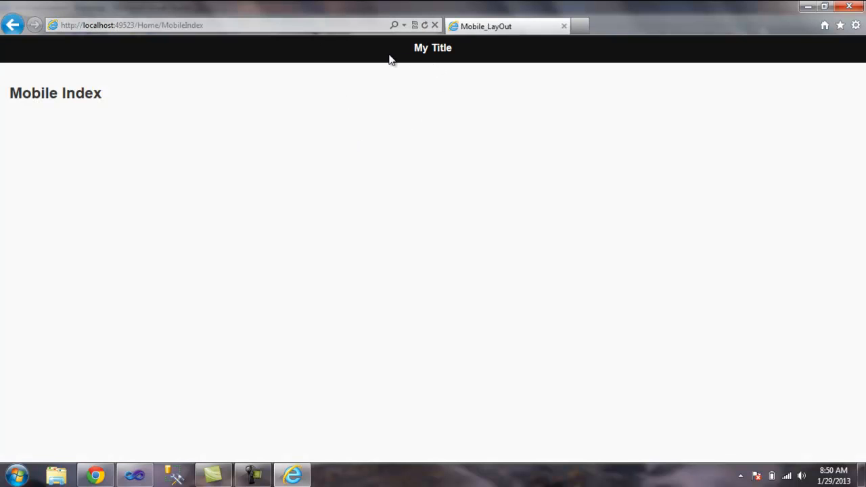
mouse_move(476, 113)
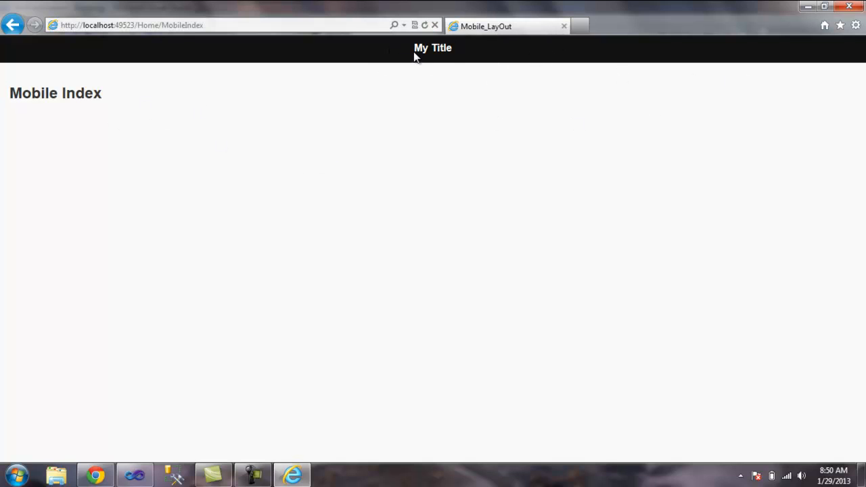
left_click(134, 474)
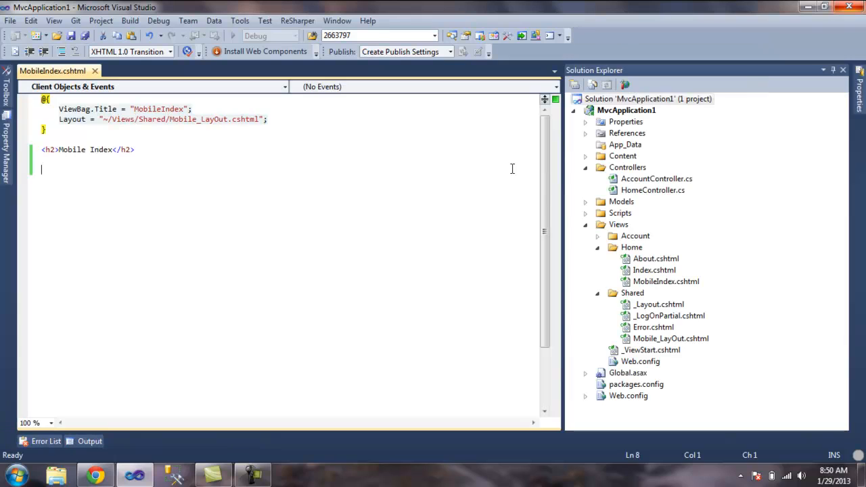
Give the car ul data-role="listview" data-inset="true" data-filter="true" per the quick start guide and run the site
left_click(95, 473)
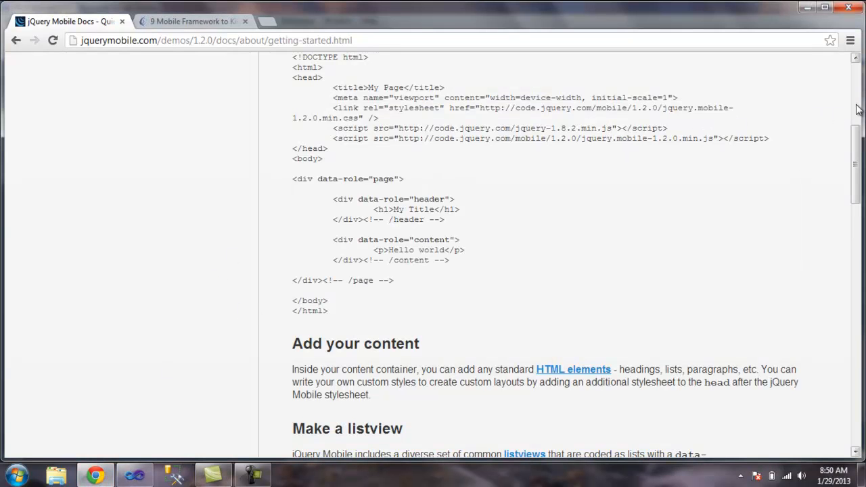
scroll("down", 3)
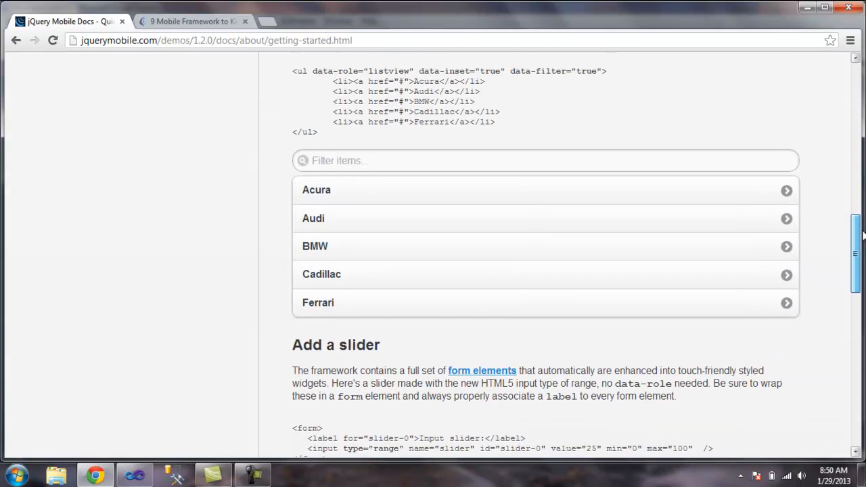
scroll("up", 3)
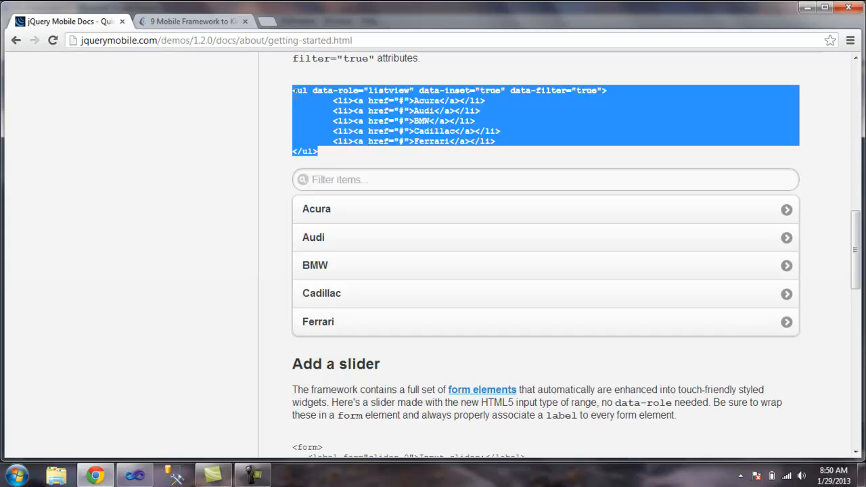
left_click(134, 477)
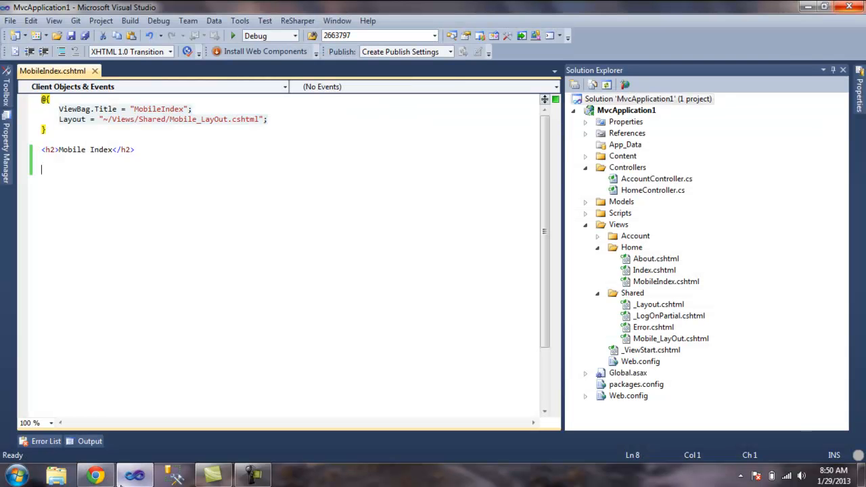
type("<ul data-role=\"listview\" data-inset=\"true\" data-filter=\"true\">")
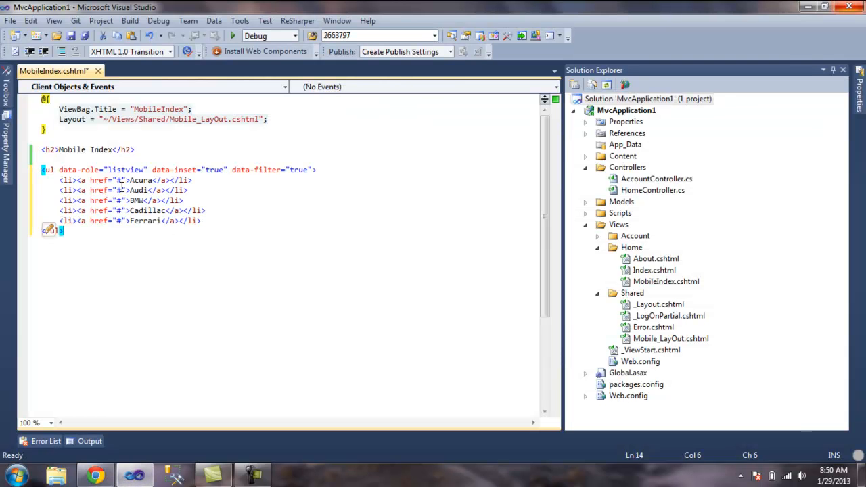
left_click(232, 35)
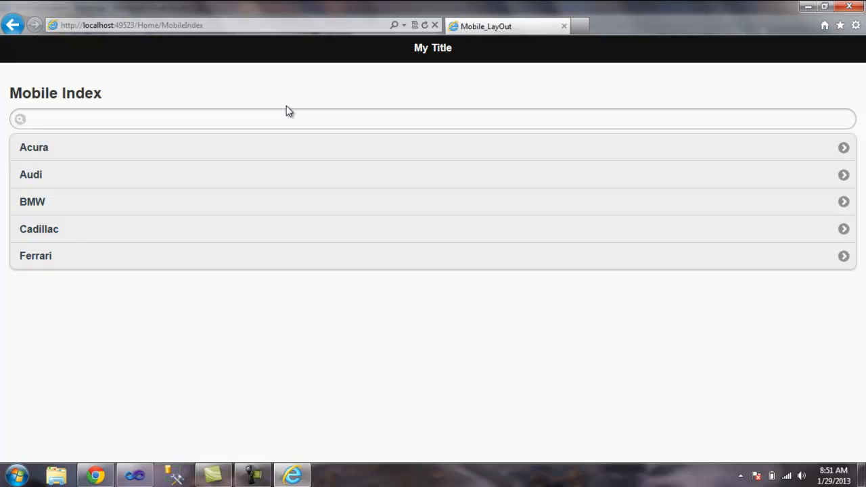
mouse_move(276, 256)
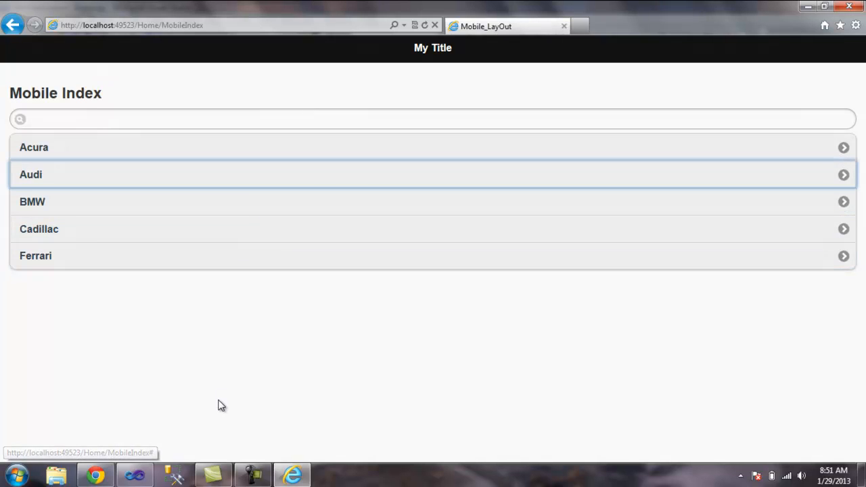
Try the Audi entry in the filterable car list
left_click(134, 473)
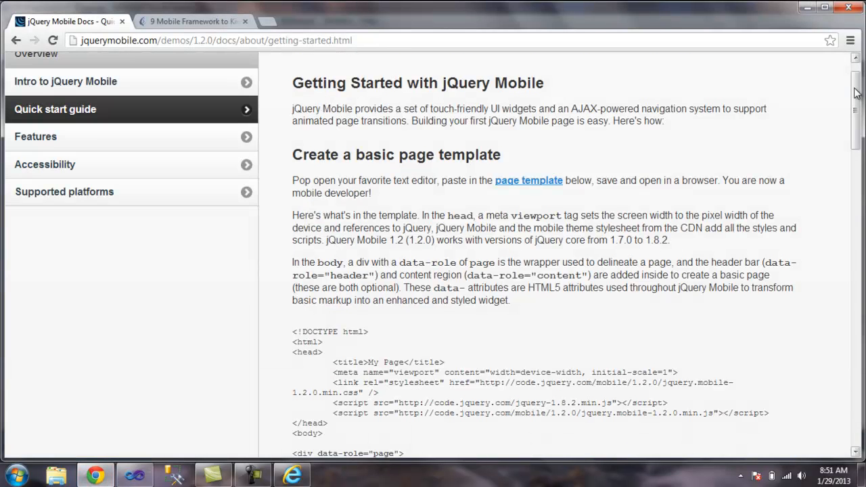
Browse the docs home to the Toolbars documentation containing navbars
scroll("up", 3)
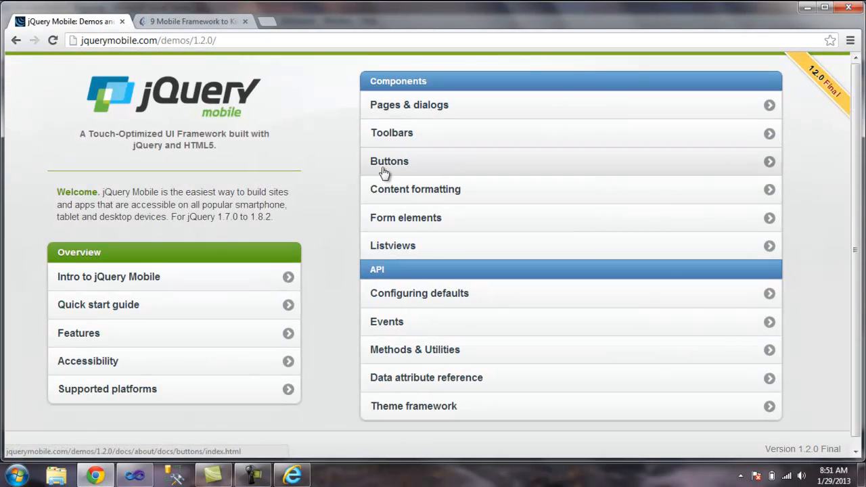
left_click(408, 105)
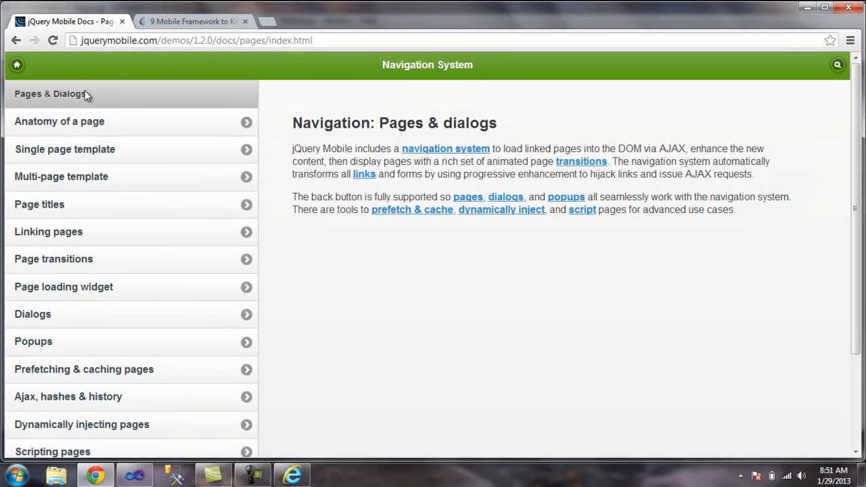
left_click(16, 41)
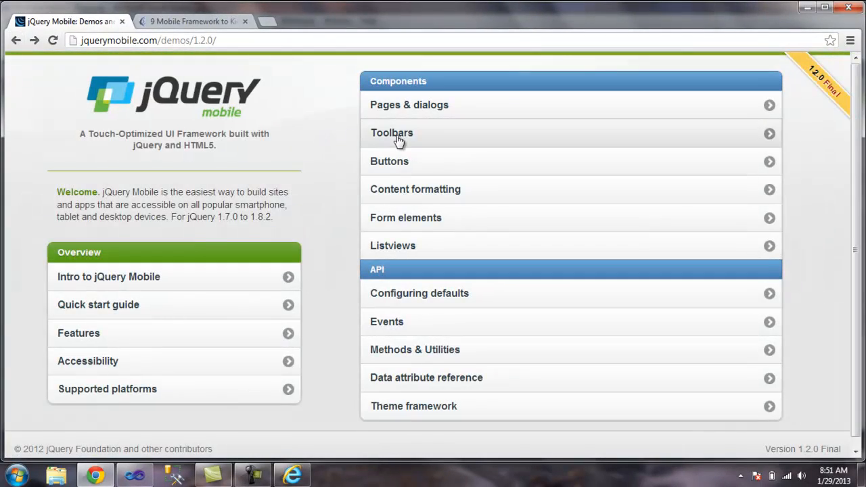
left_click(393, 133)
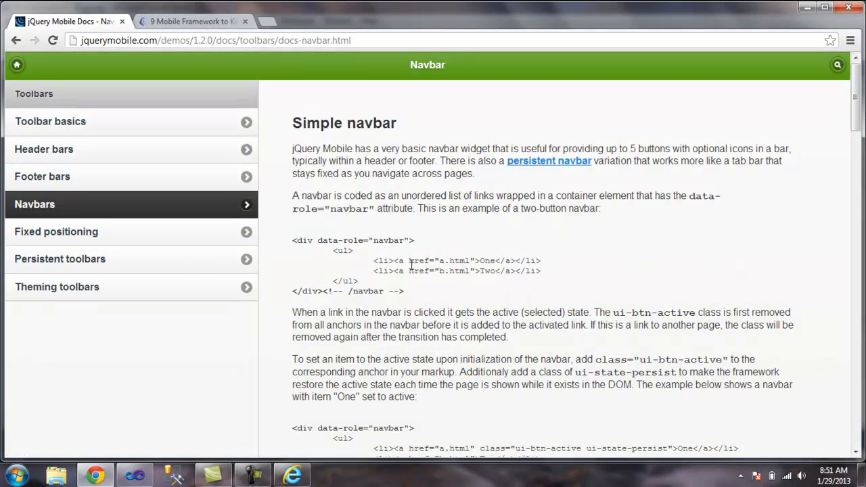
Select and copy the simple two-button navbar example code, returning to Visual Studio
left_click_drag(333, 250, 404, 290)
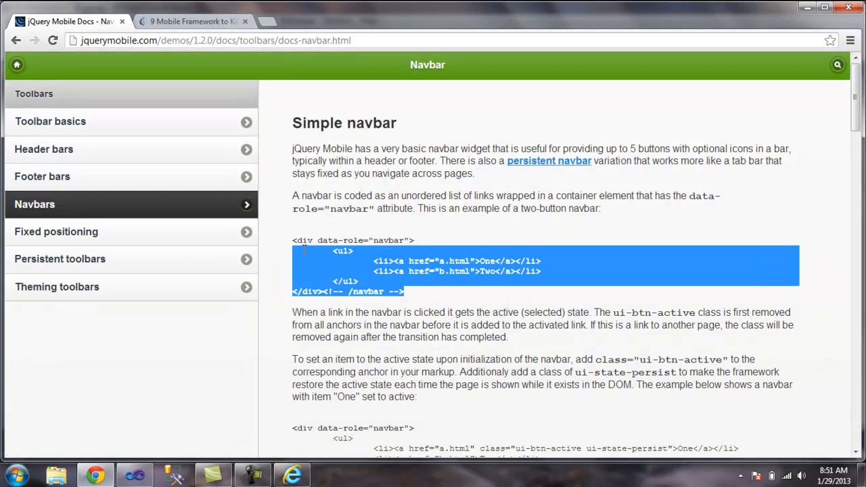
left_click_drag(312, 250, 295, 241)
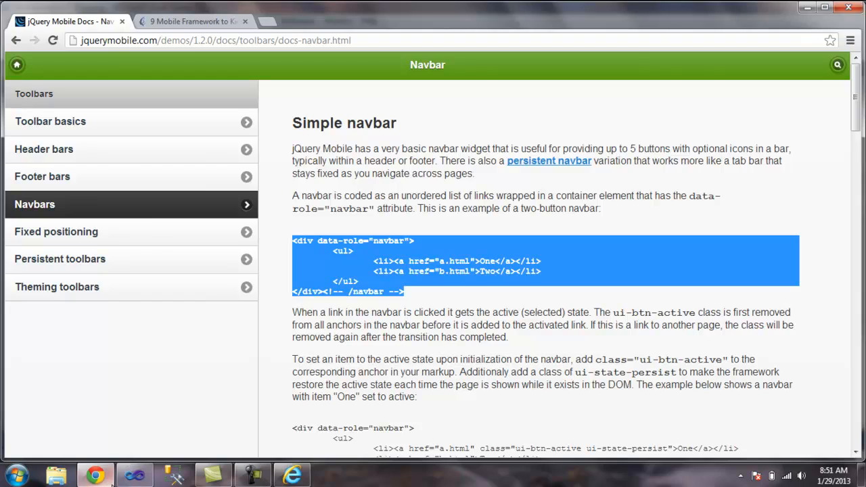
left_click(134, 475)
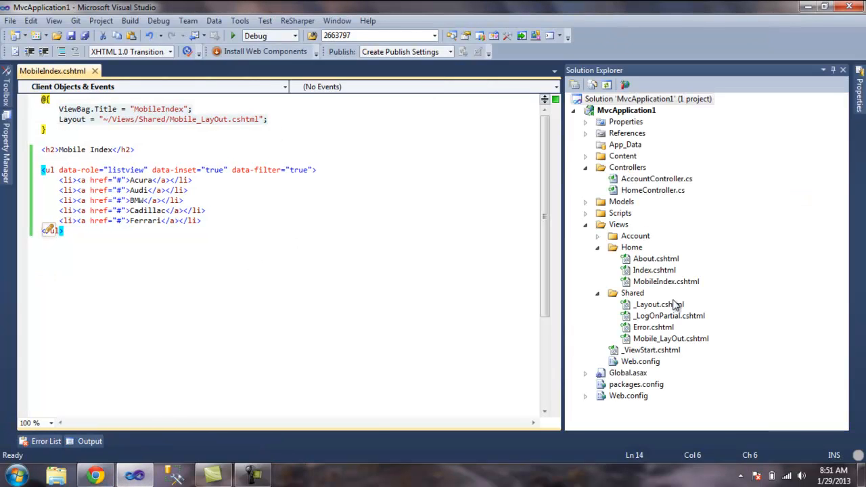
Open Mobile_LayOut.cshtml from Solution Explorer to paste the navbar after the header h1
double_click(668, 316)
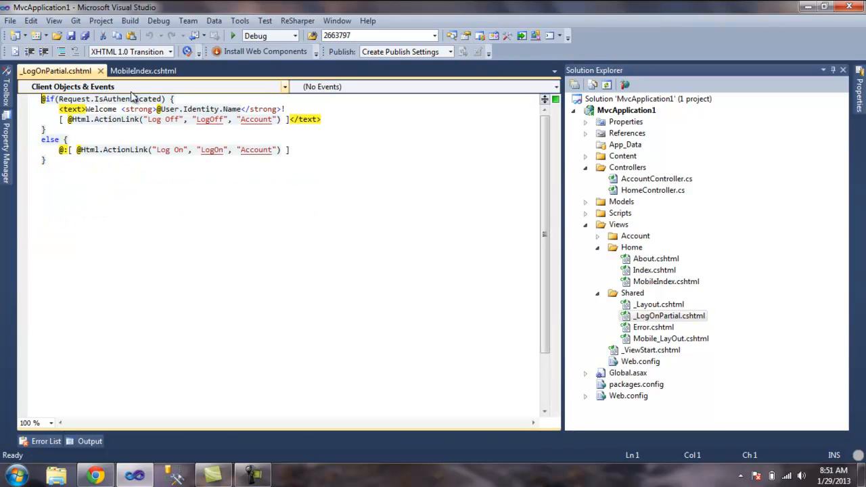
left_click(144, 70)
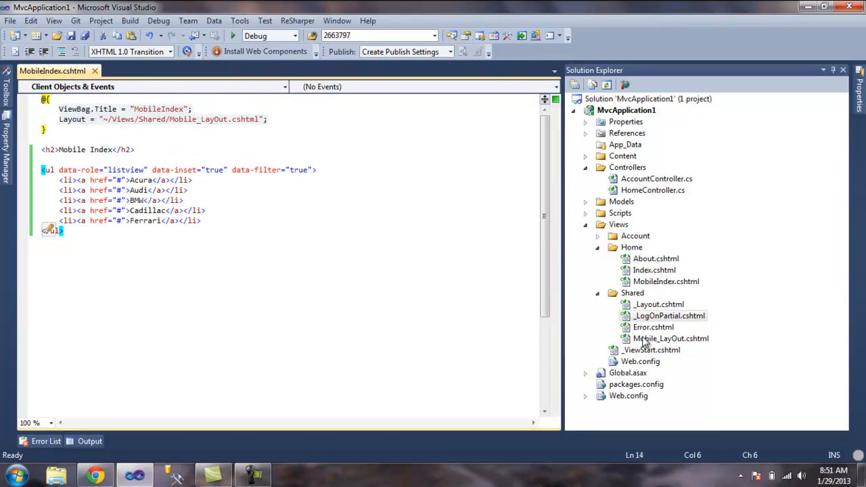
double_click(672, 338)
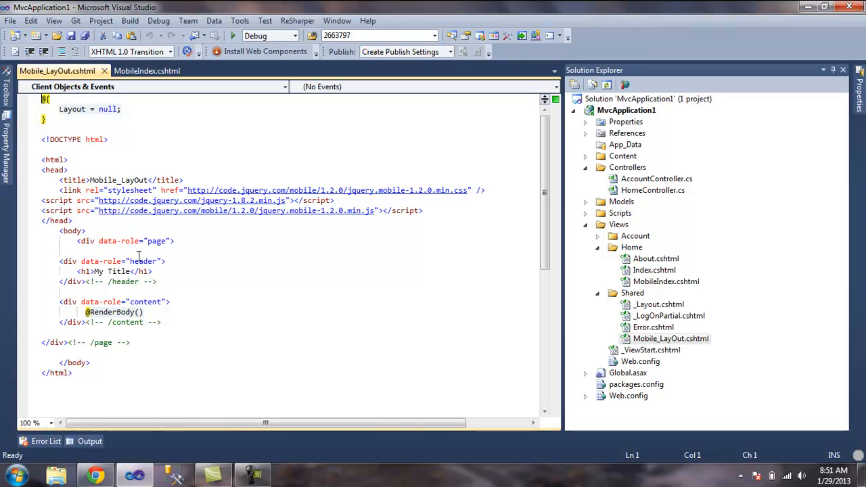
mouse_move(162, 269)
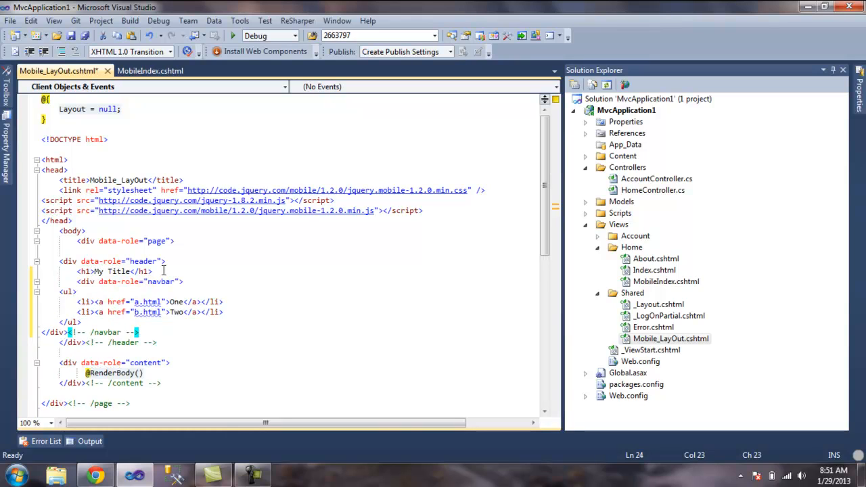
mouse_move(241, 10)
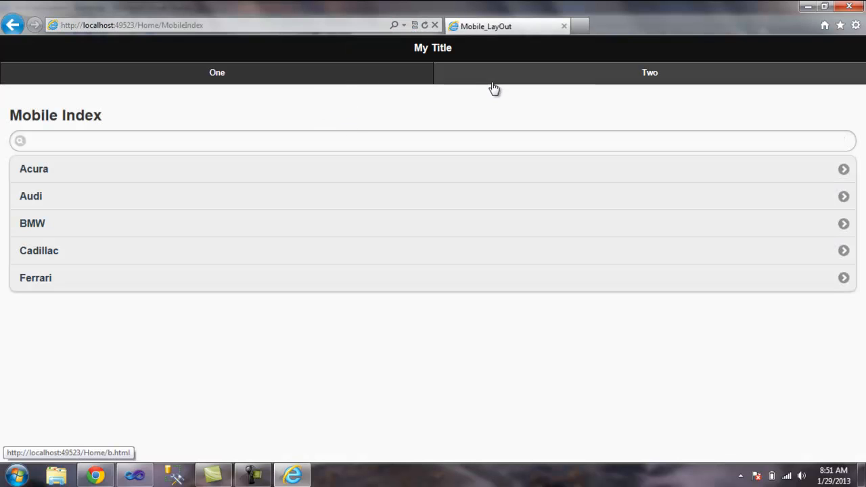
Try the Two button in the new One/Two navbar
left_click(649, 73)
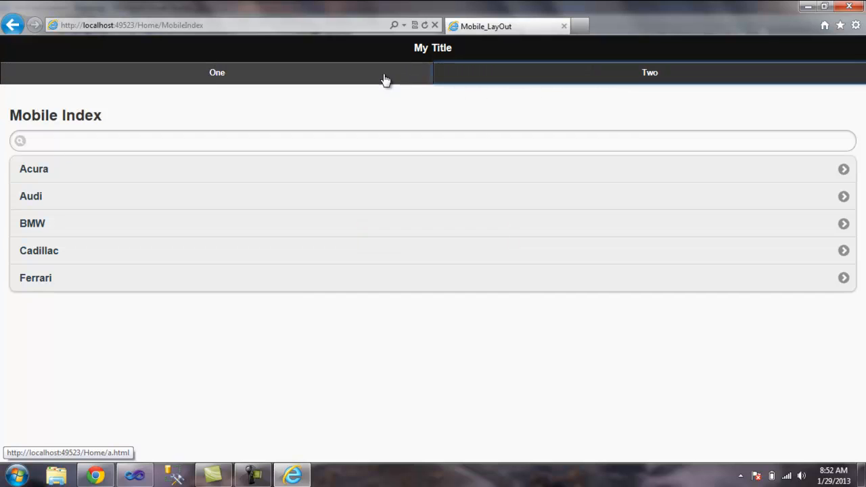
mouse_move(367, 108)
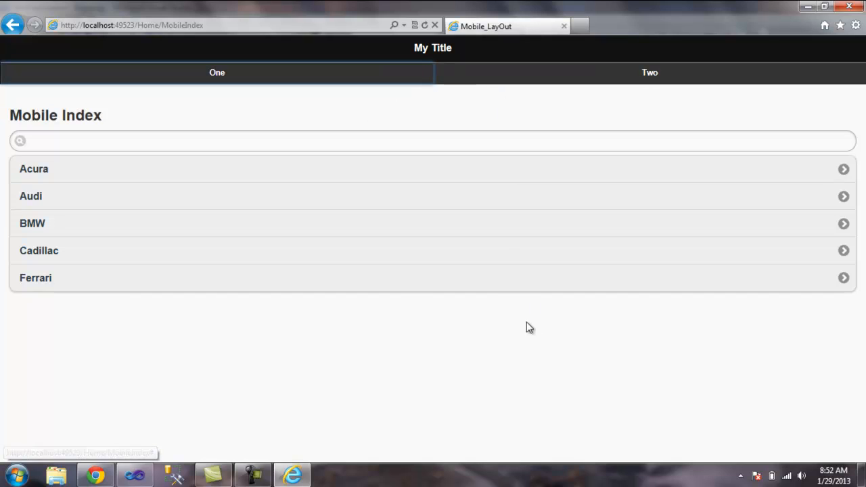
mouse_move(387, 178)
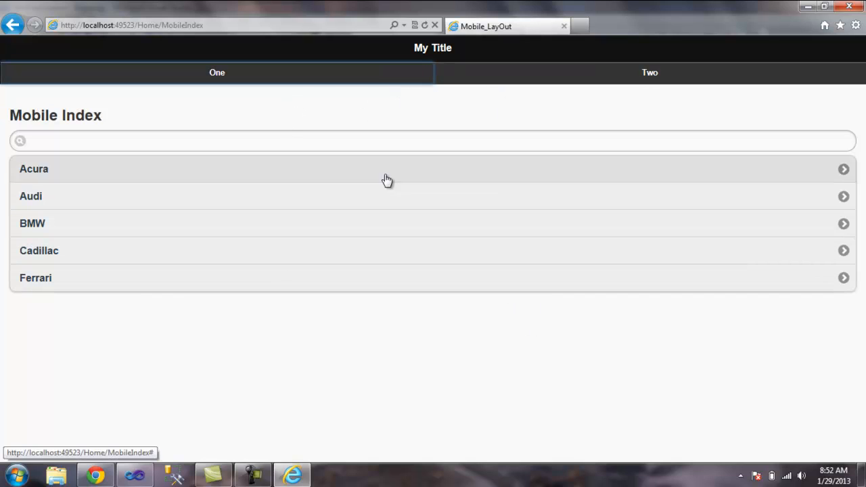
mouse_move(205, 280)
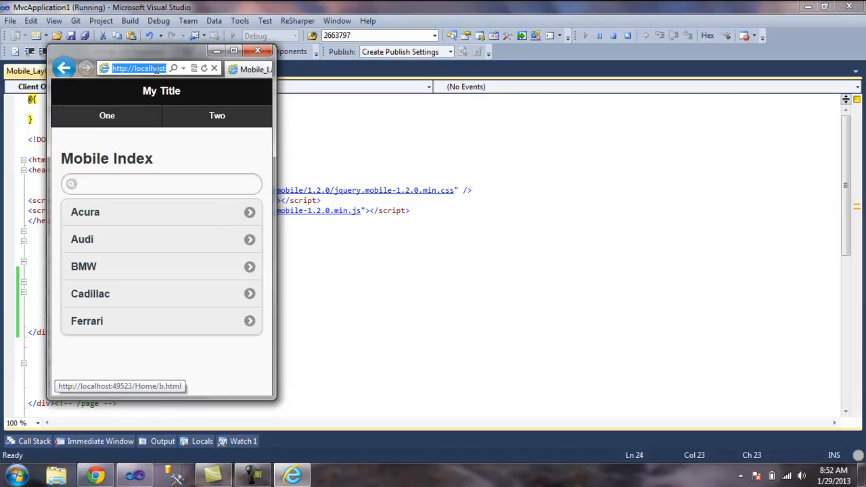
Move the small browser window aside and scroll the navbar documentation
left_click_drag(161, 51, 488, 22)
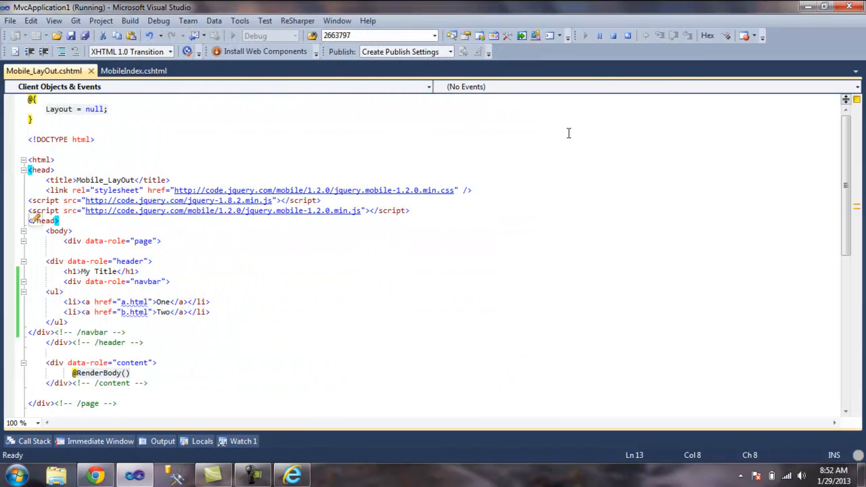
scroll("down", 3)
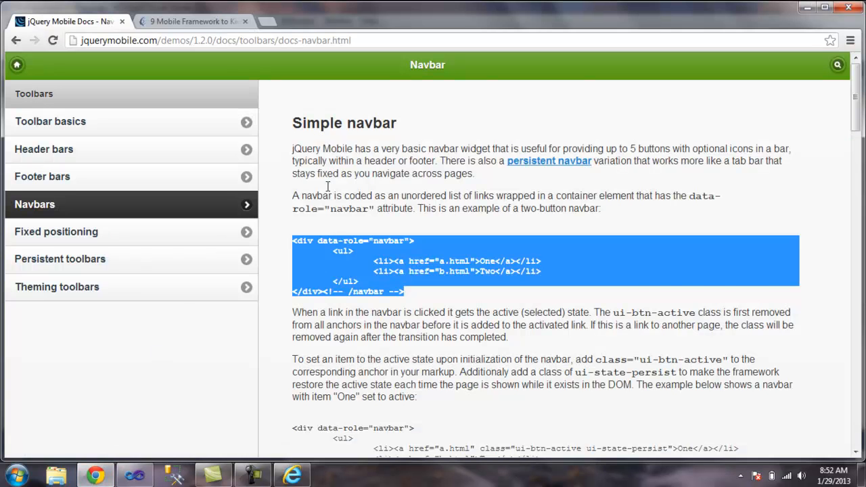
Return from the Navbar docs to the jQuery Mobile 1.2.0 demos home page
left_click(16, 41)
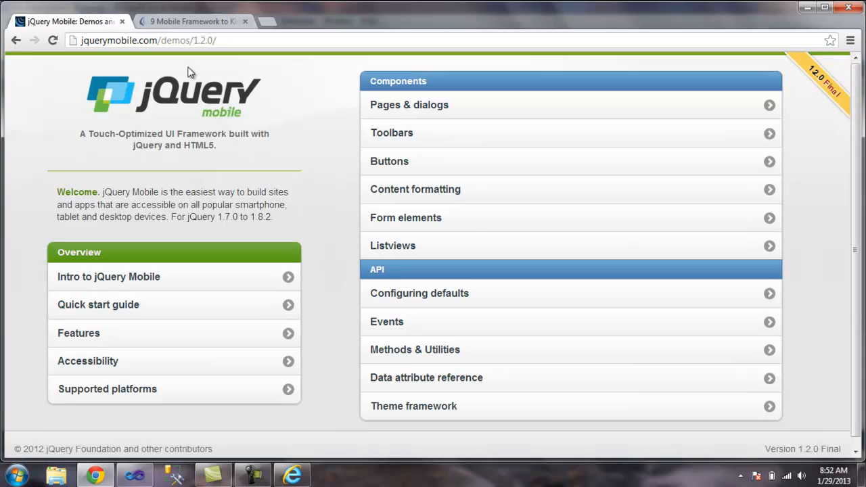
mouse_move(325, 360)
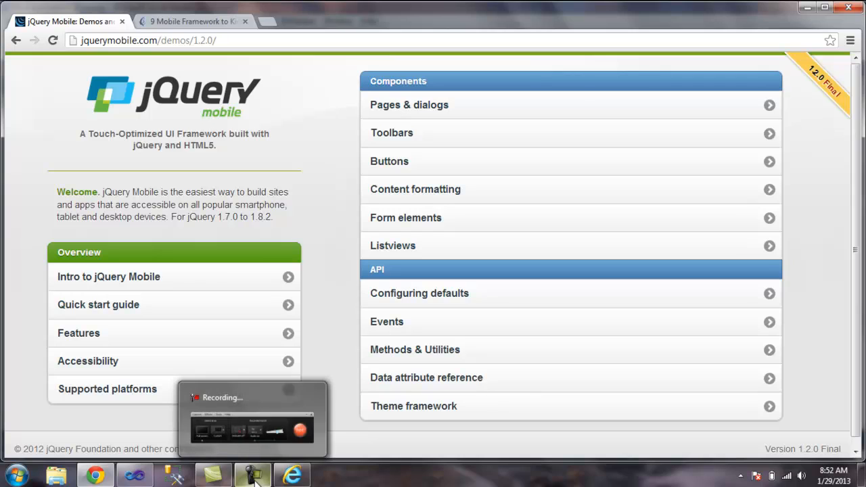
mouse_move(292, 474)
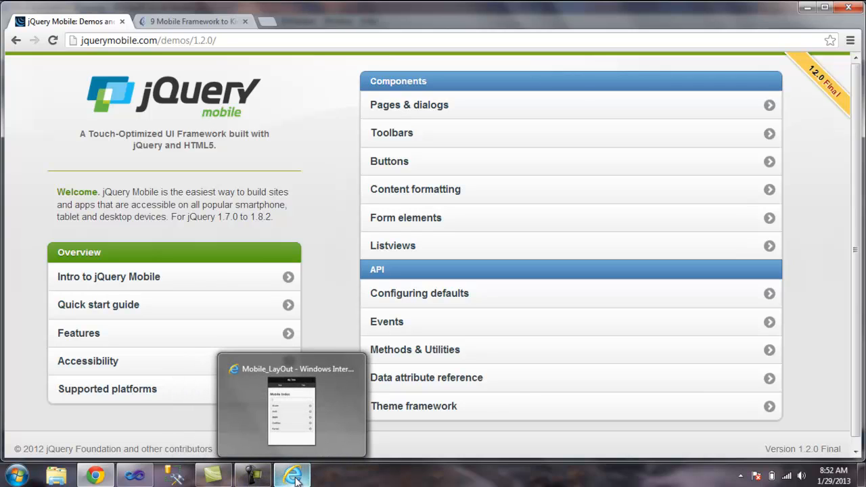